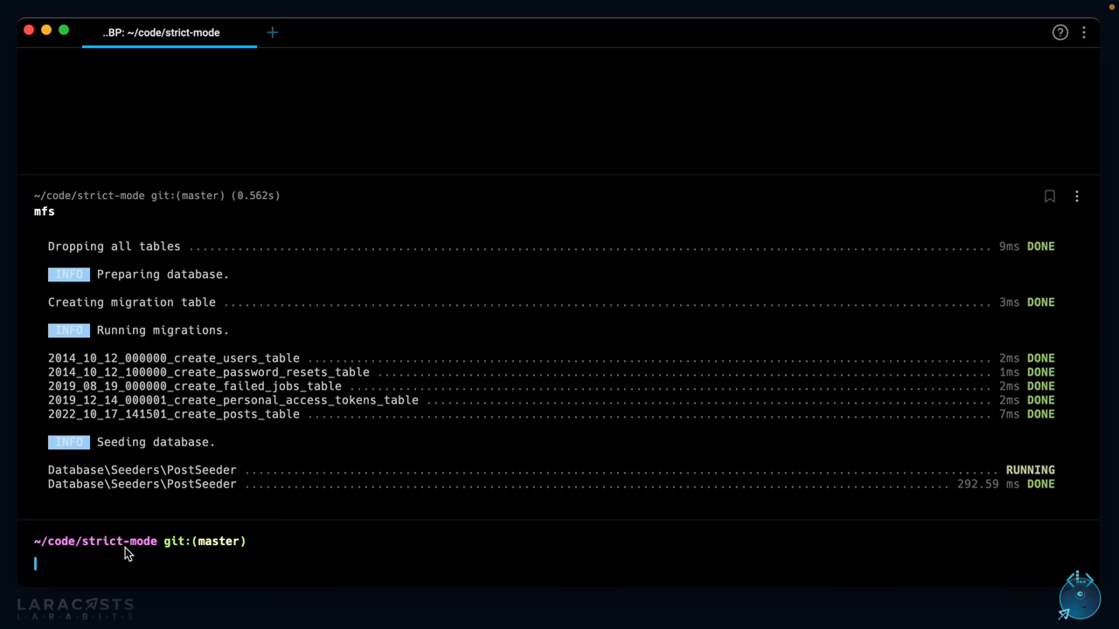
Reveal that the mfs alias runs php artisan migrate:fresh --seed
{"action": "type", "text": "alias m"}
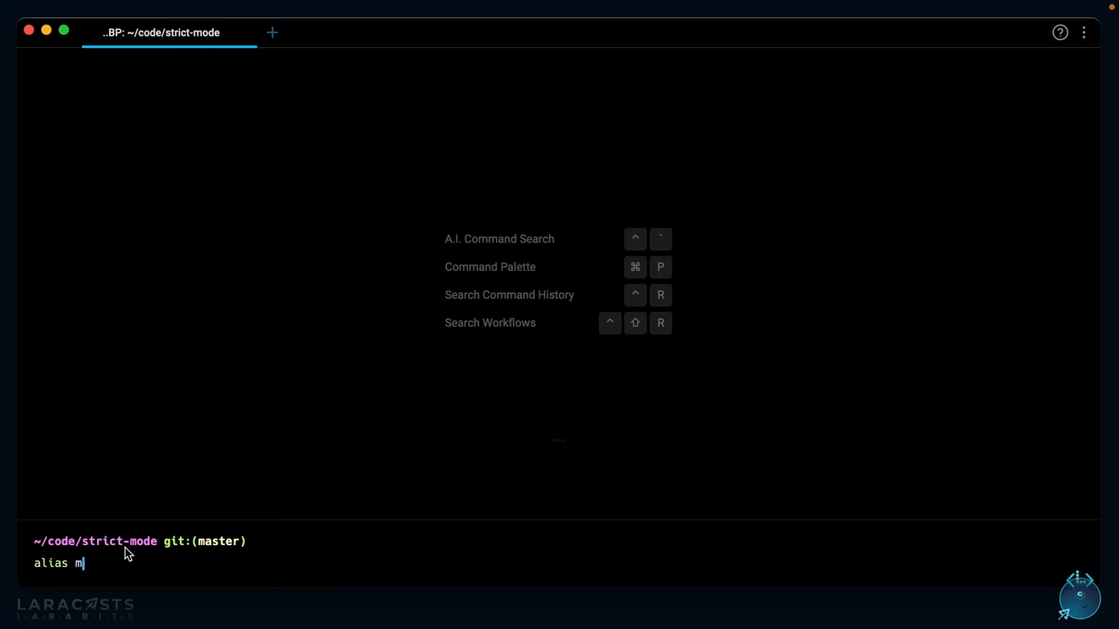
{"action": "key", "text": "Return"}
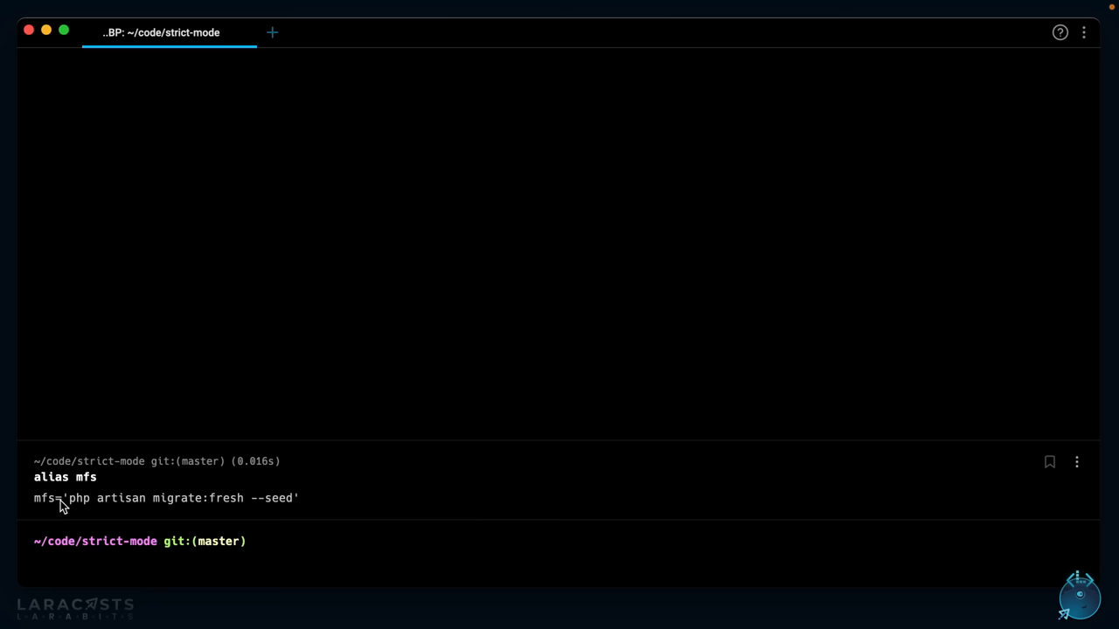
{"action": "mouse_move", "coordinate": [262, 500]}
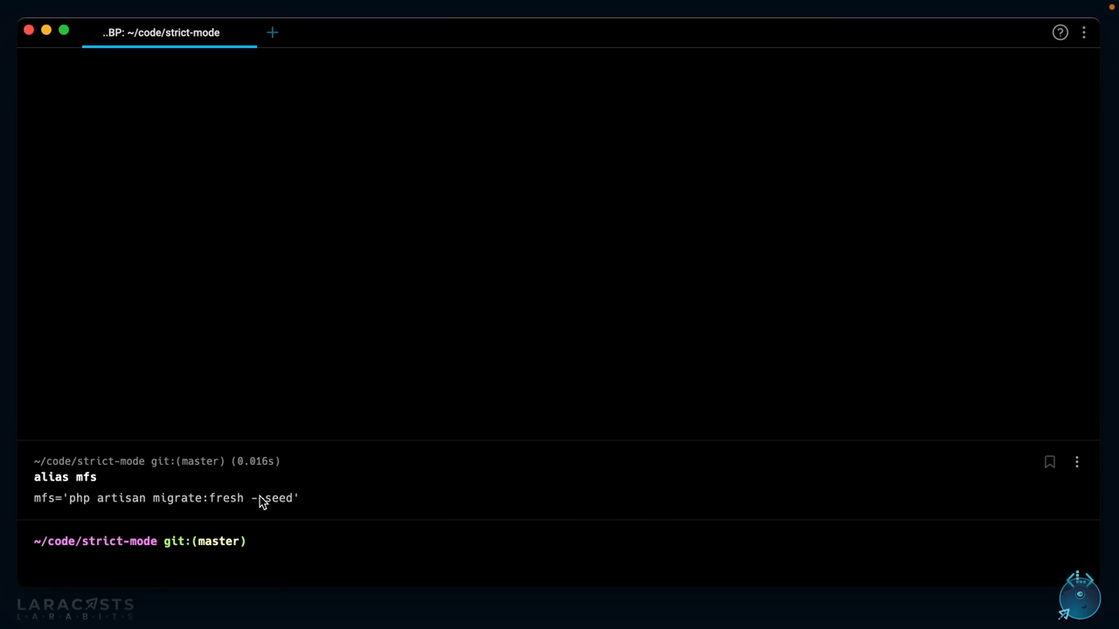
{"action": "key", "text": "Return"}
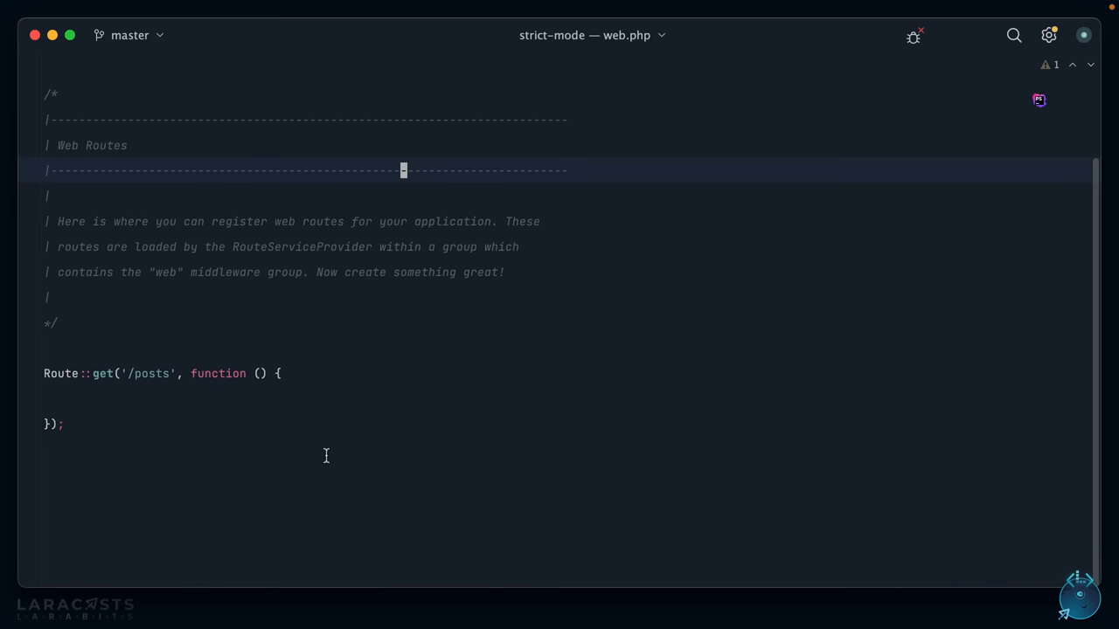
Have the /posts route fetch Post::all() and return view('welcome', ['posts' => $posts])
{"action": "left_click", "coordinate": [166, 399]}
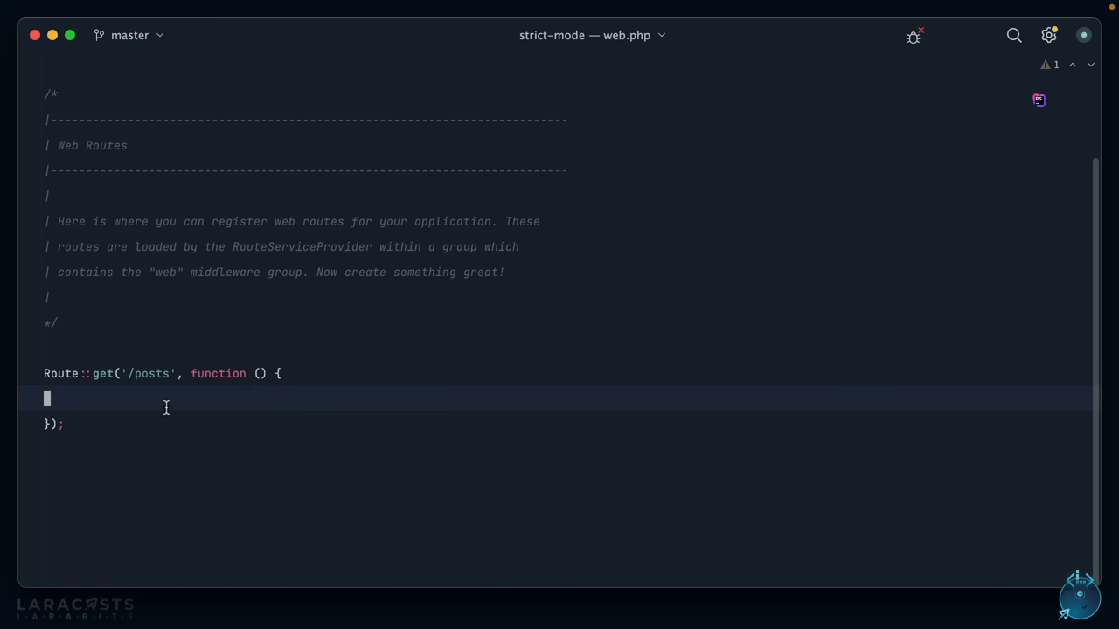
{"action": "type", "text": "$p"}
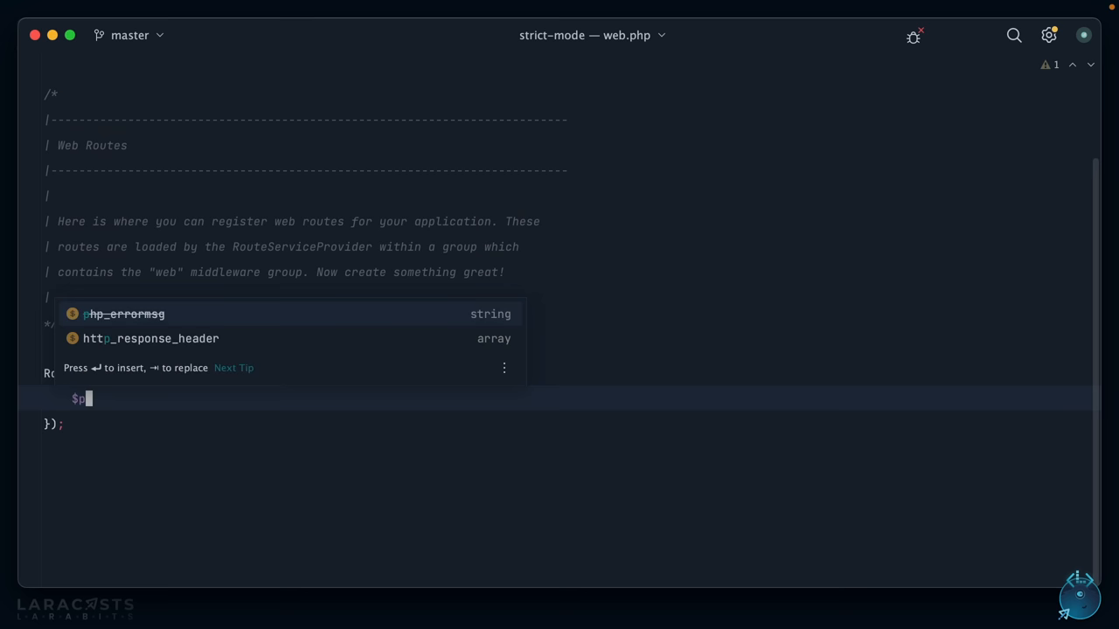
{"action": "type", "text": "$posts = Post::all()"}
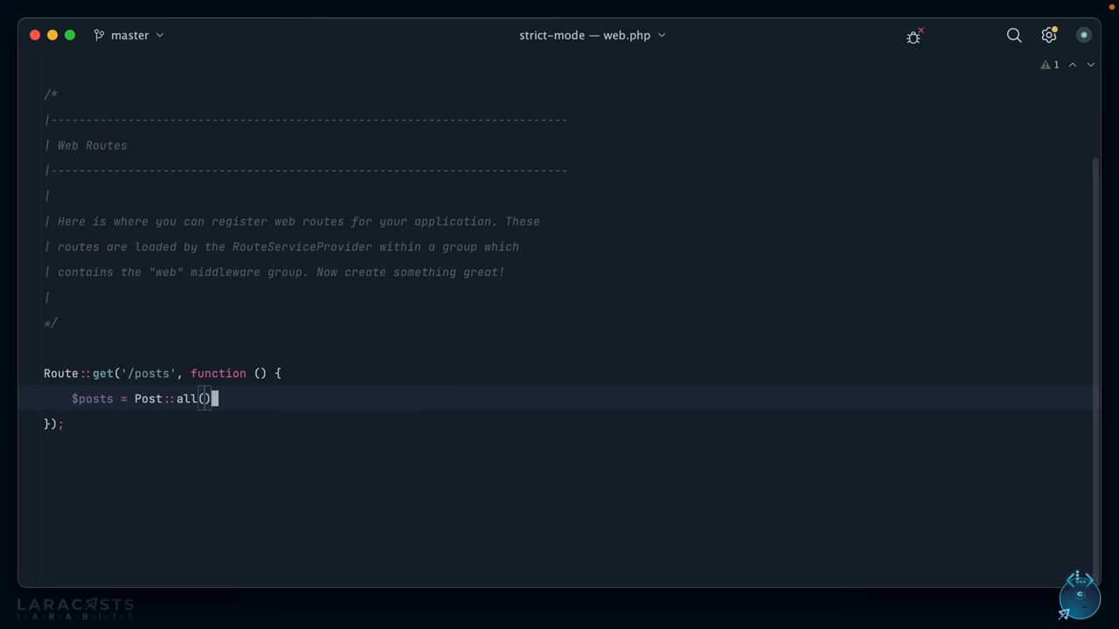
{"action": "type", "text": ";"}
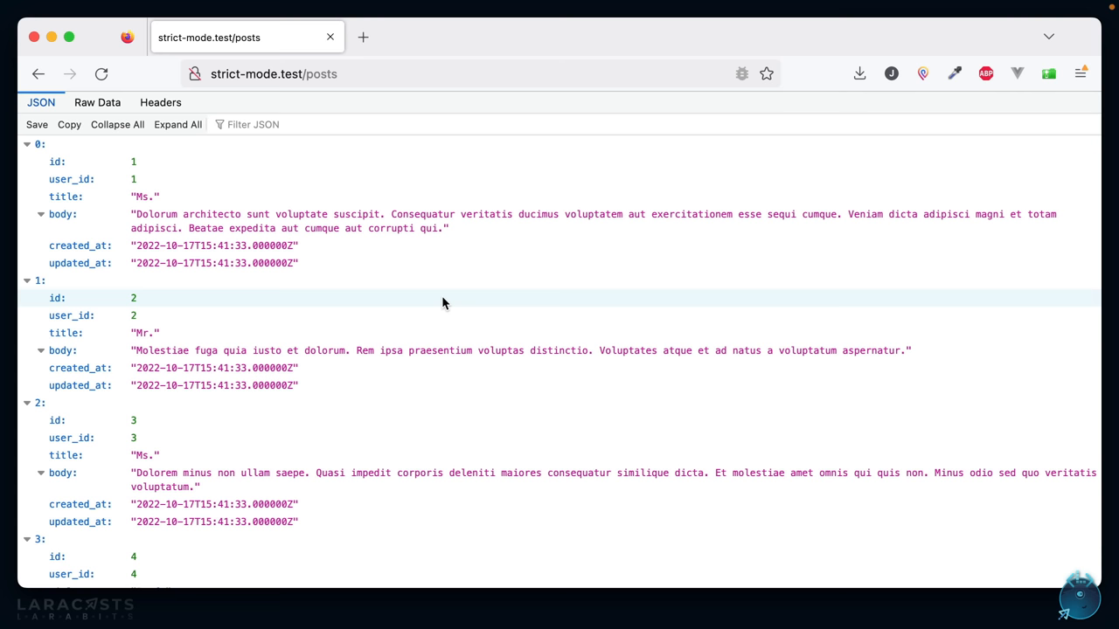
{"action": "mouse_move", "coordinate": [433, 315]}
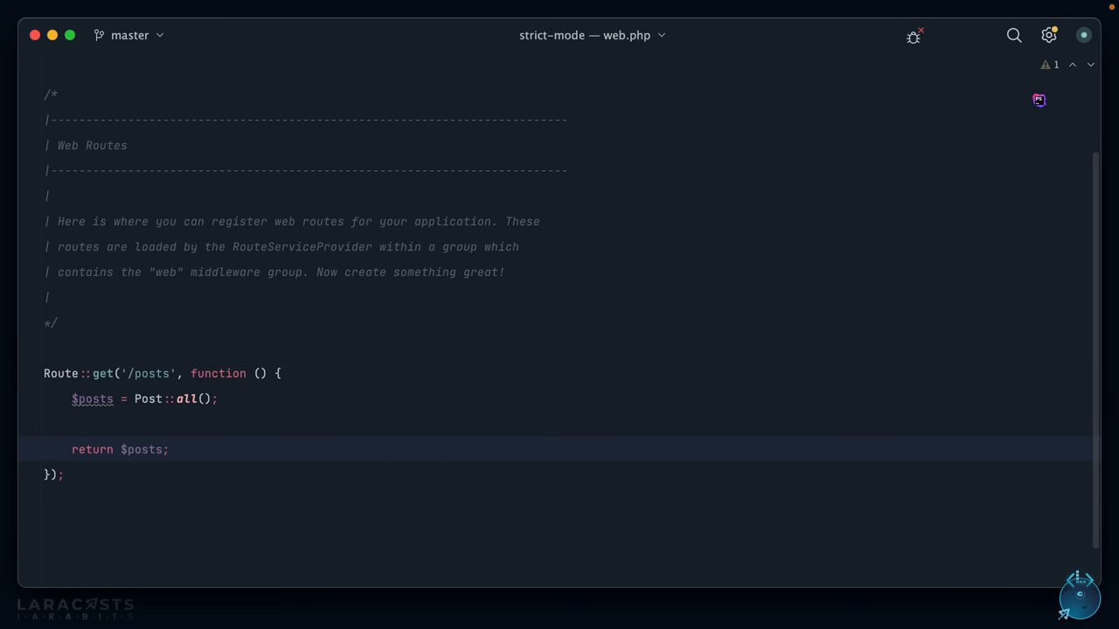
{"action": "type", "text": "view('w'"}
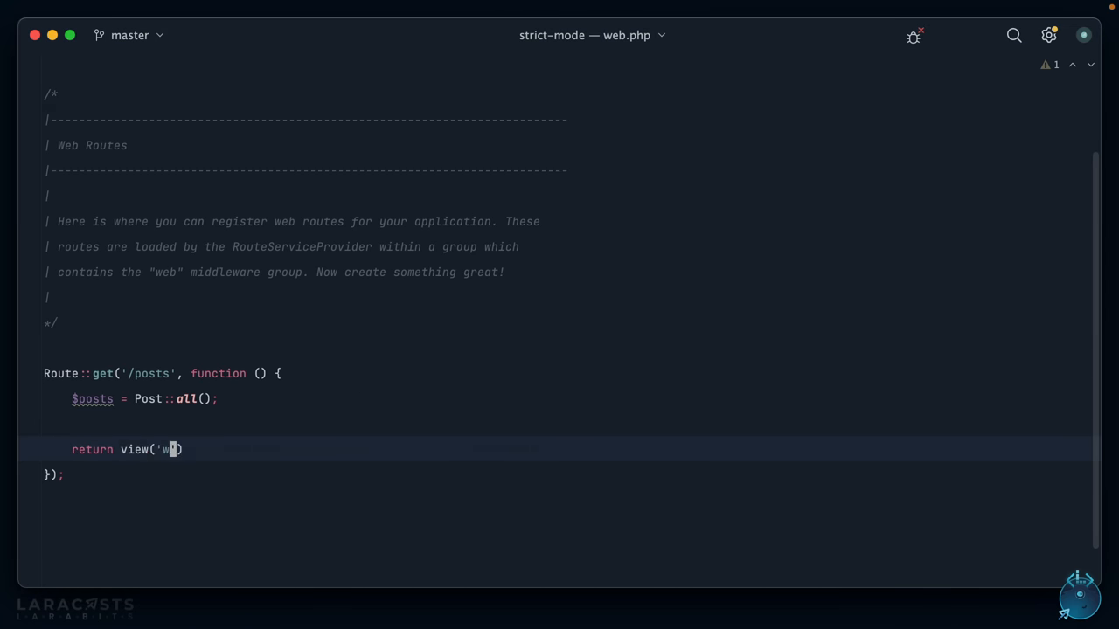
{"action": "type", "text": "elcome', ['posts' => $posts"}
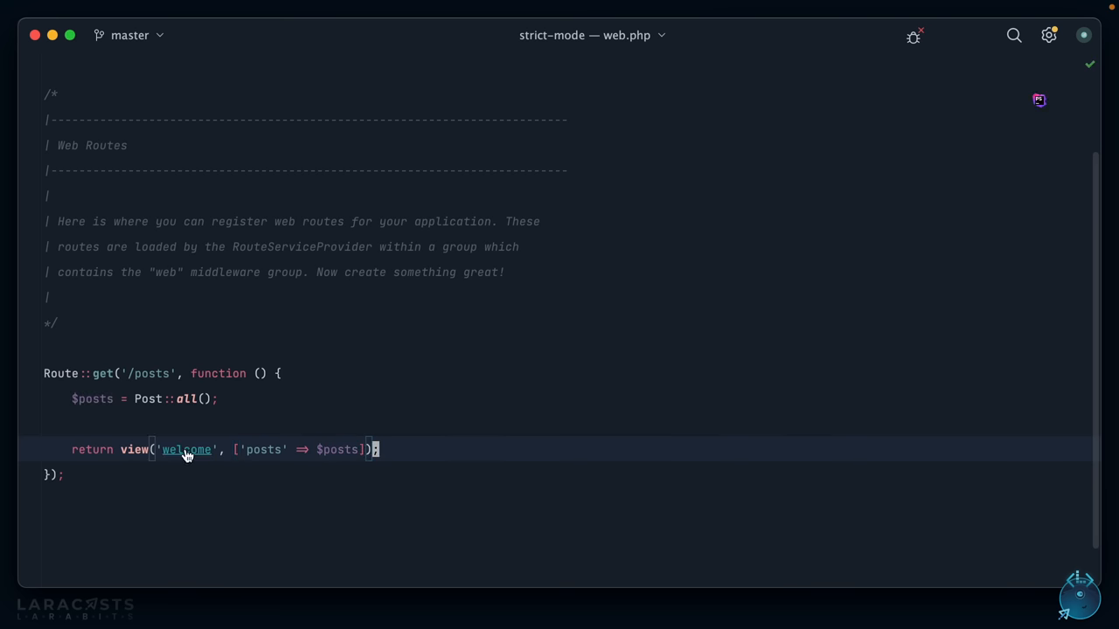
{"action": "left_click", "coordinate": [185, 449]}
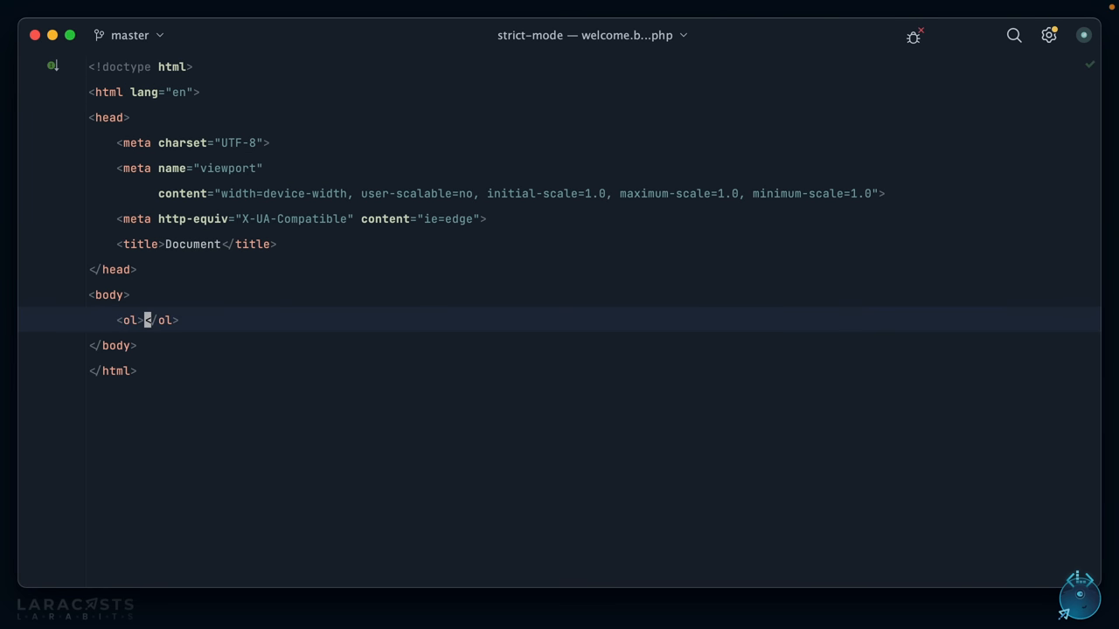
{"action": "type", "text": "@foreach"}
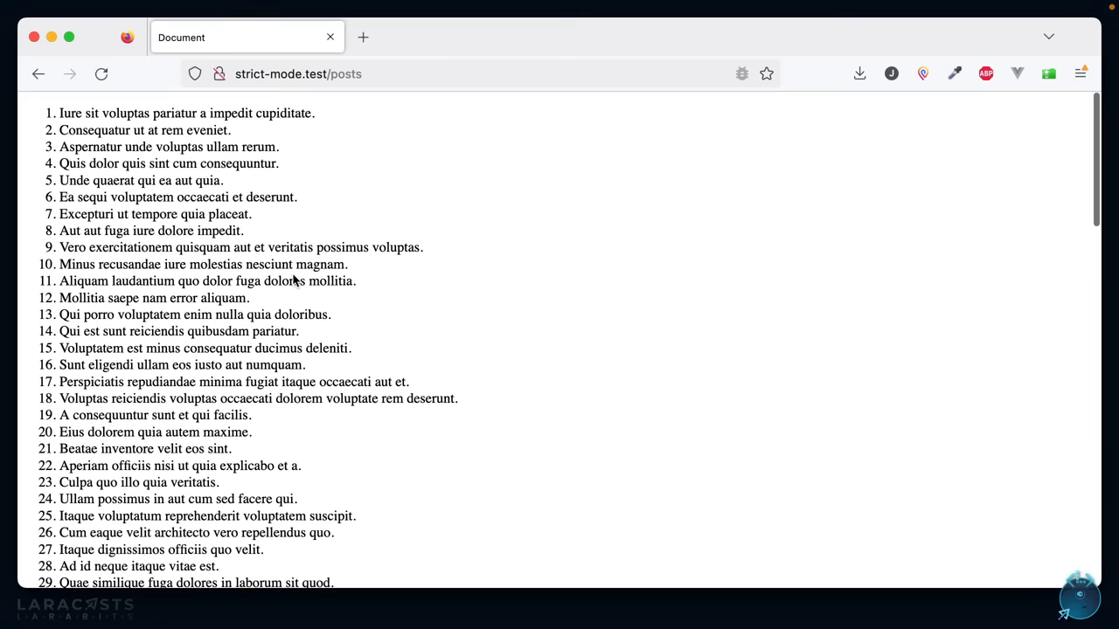
Install barryvdh/laravel-debugbar as a dev dependency and expand its panel on the posts page
{"action": "scroll", "scroll_direction": "down", "scroll_amount": 3}
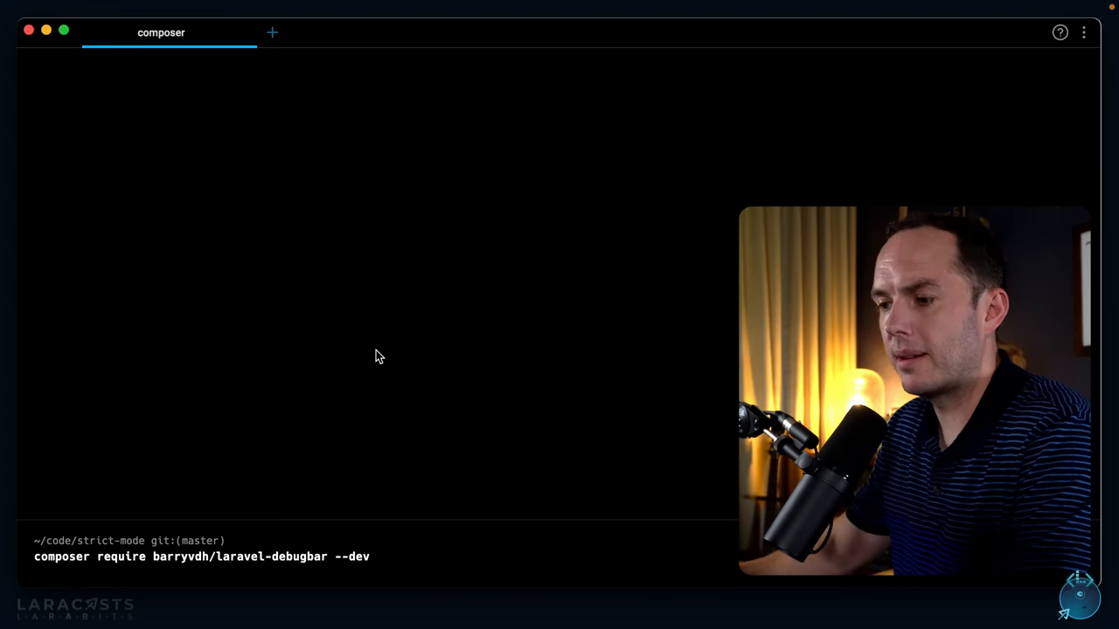
{"action": "key", "text": "Return"}
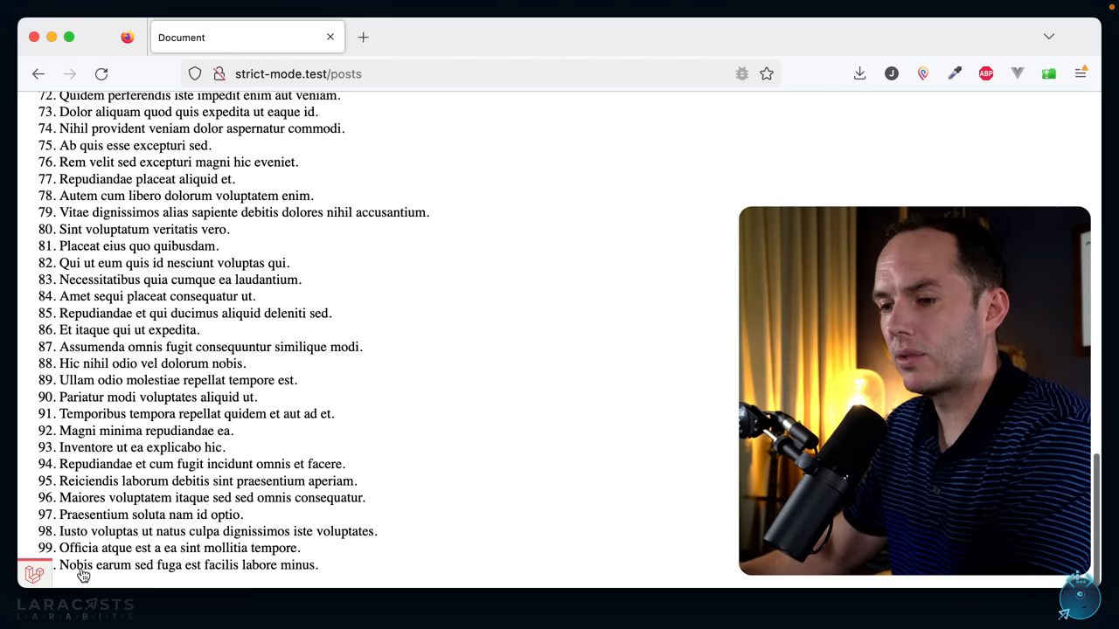
{"action": "left_click", "coordinate": [35, 573]}
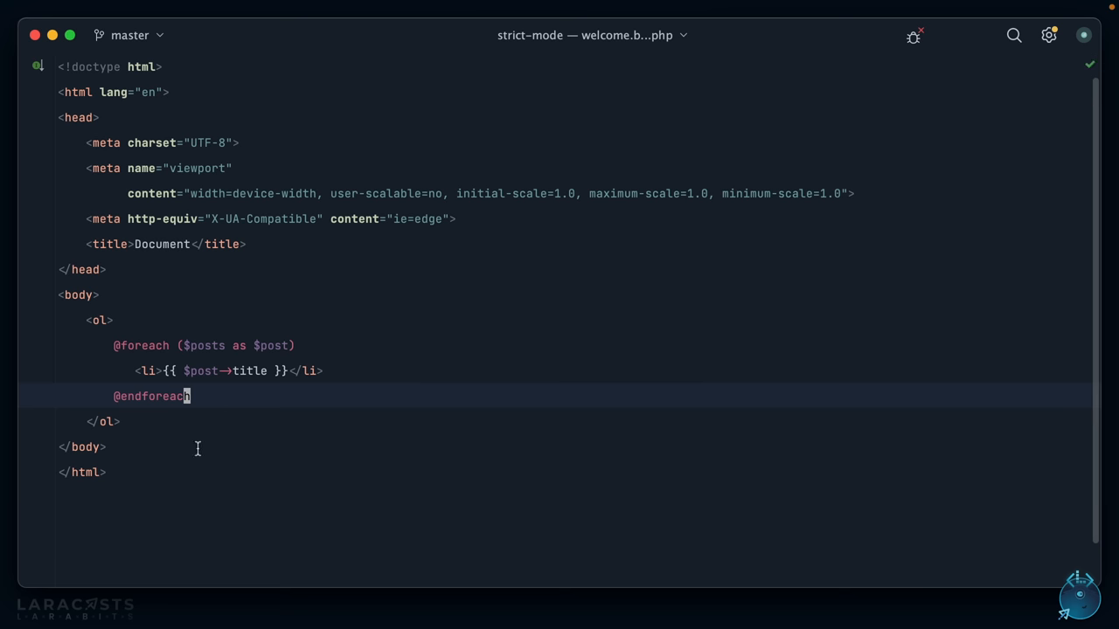
Append (By {{ $post->author->name }}) after each post title in the list items
{"action": "left_click", "coordinate": [290, 370]}
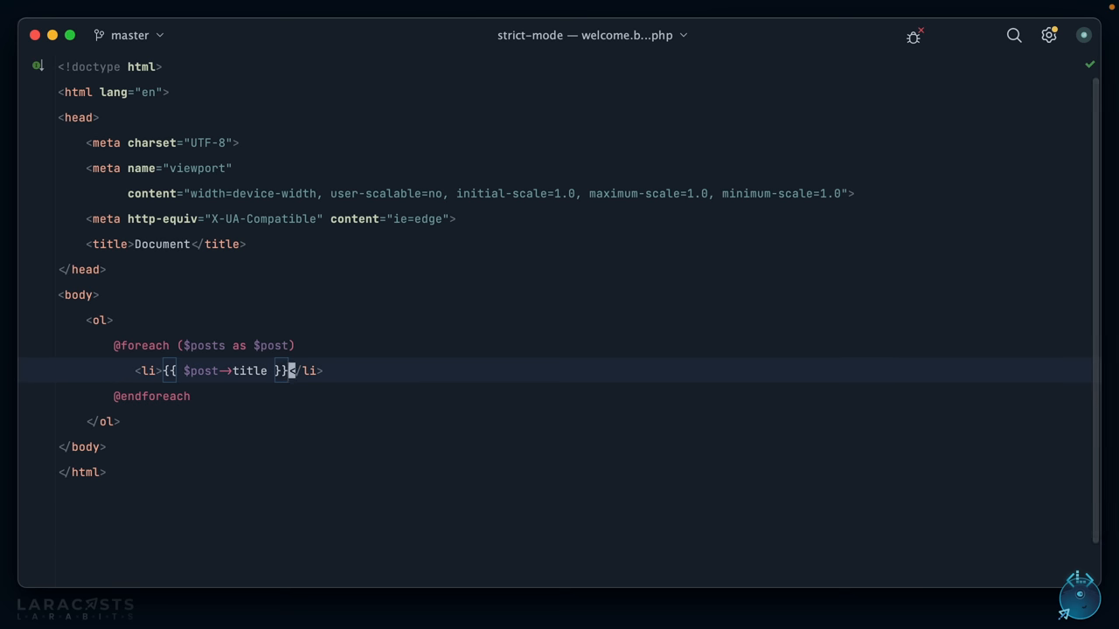
{"action": "type", "text": "(By )"}
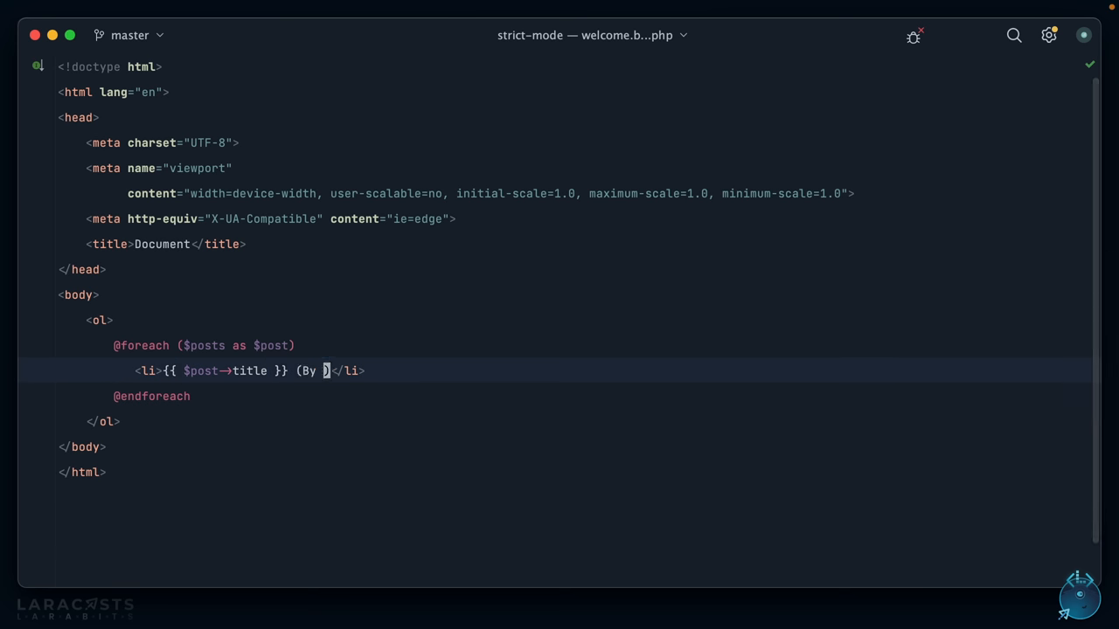
{"action": "type", "text": "{{ $post->author->"}
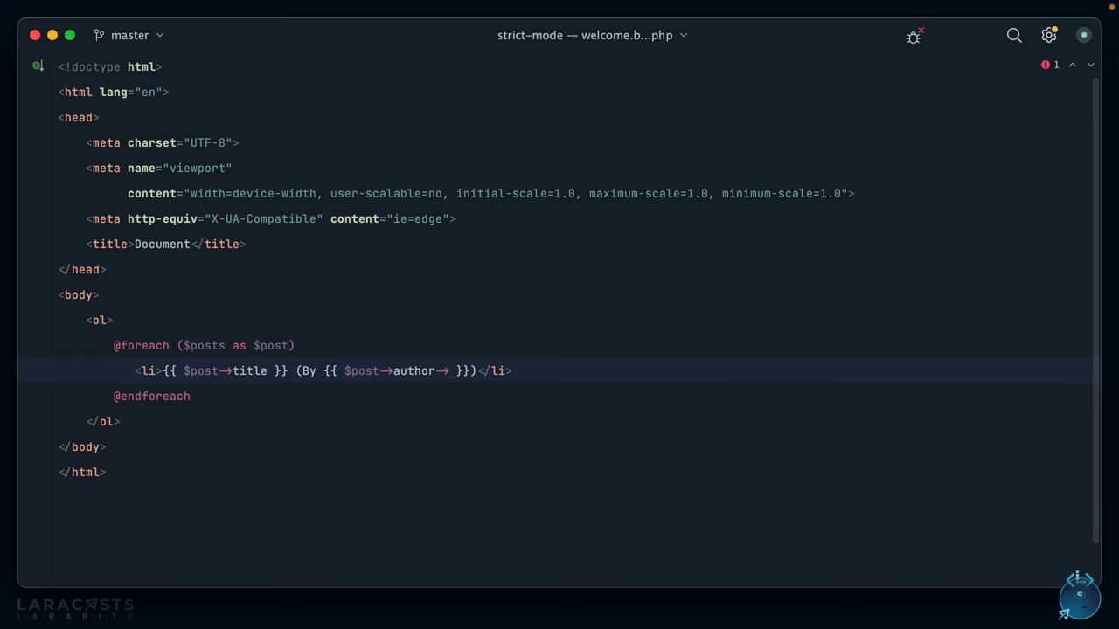
{"action": "type", "text": "name"}
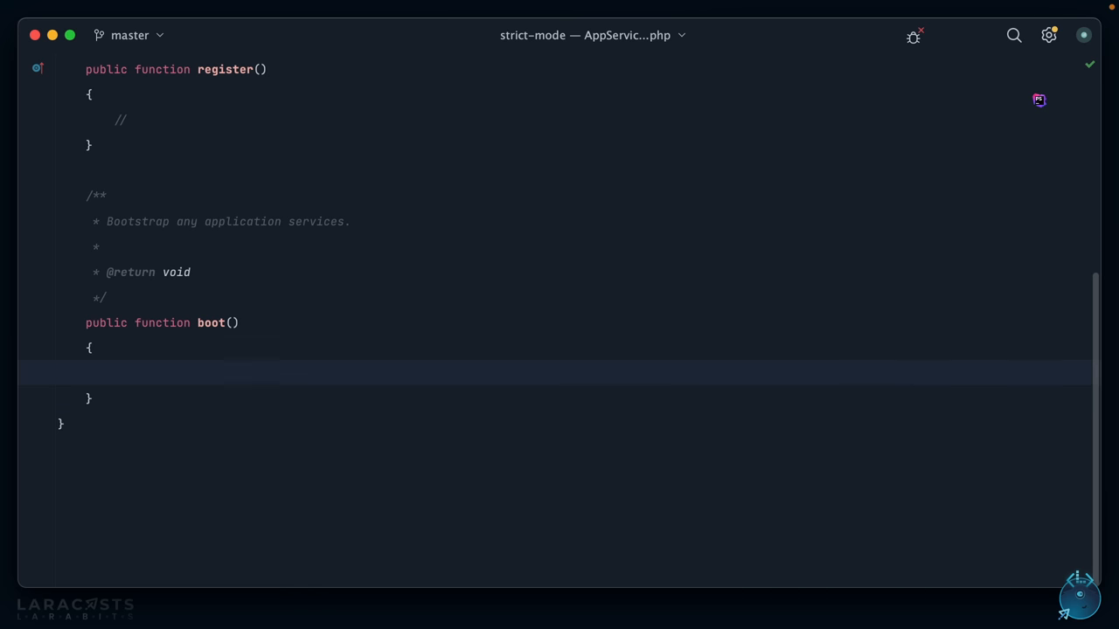
Call Model::preventLazyLoading() inside the boot method via autocomplete
{"action": "type", "text": "Model::"}
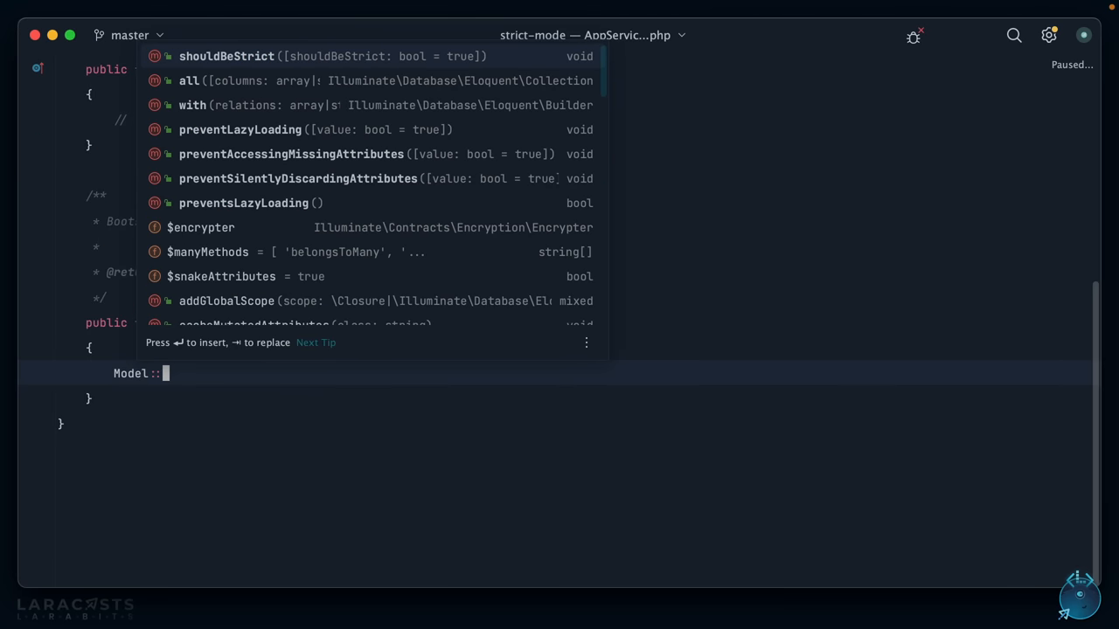
{"action": "type", "text": "preventLazyLoading();"}
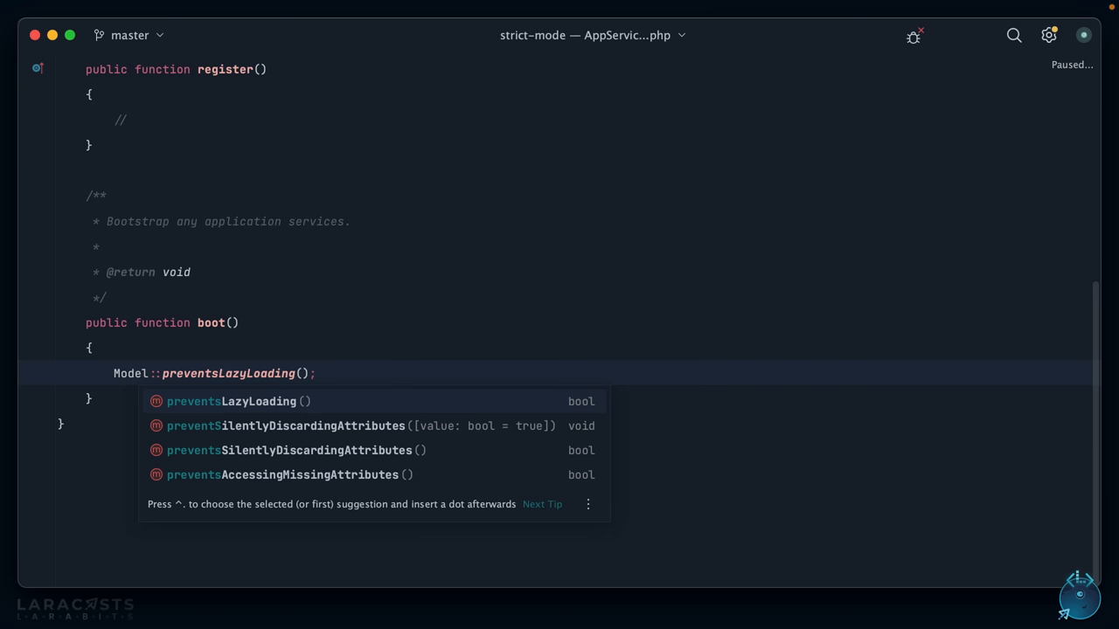
{"action": "key", "text": "Escape"}
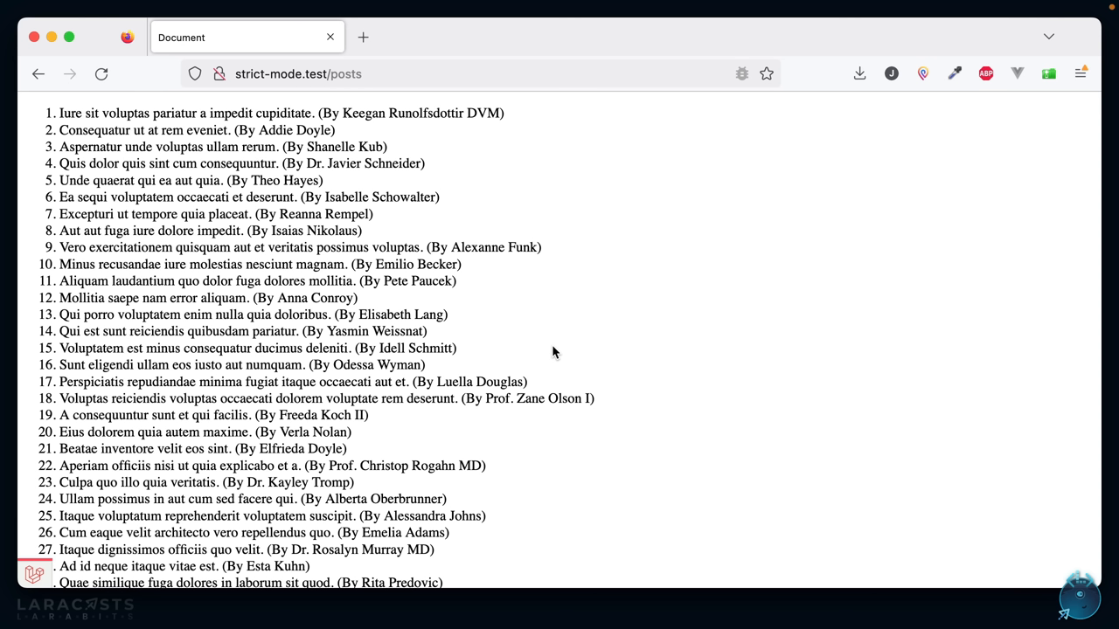
{"action": "mouse_move", "coordinate": [795, 324]}
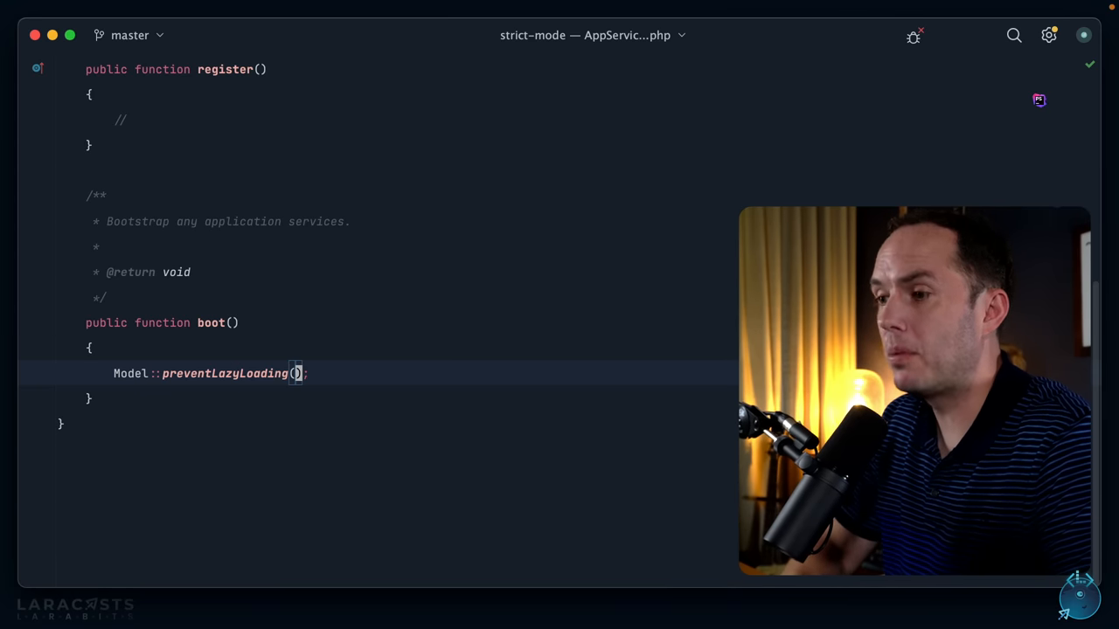
Pass !$this->app->isProduction() to Model::preventLazyLoading()
{"action": "type", "text": "false"}
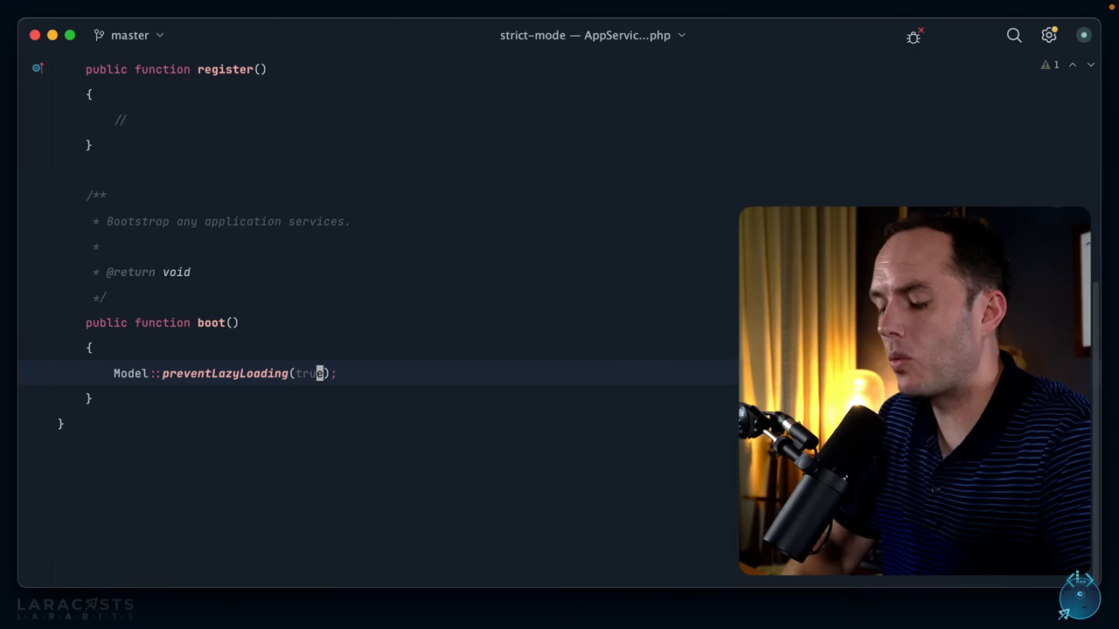
{"action": "type", "text": "$this->app->"}
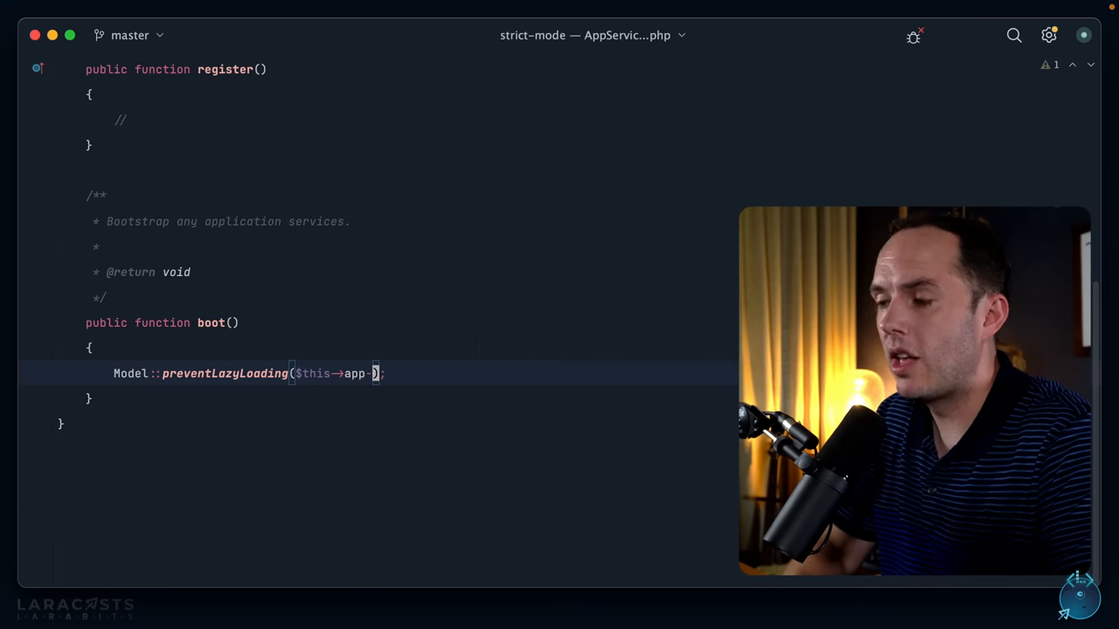
{"action": "type", "text": "isProduction()"}
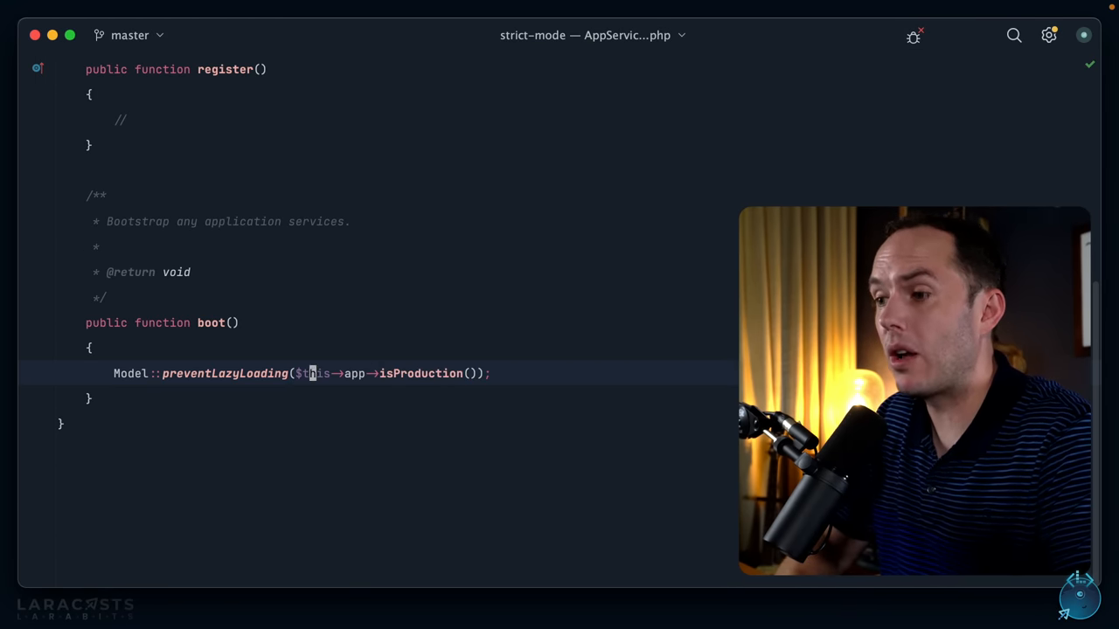
{"action": "type", "text": "!"}
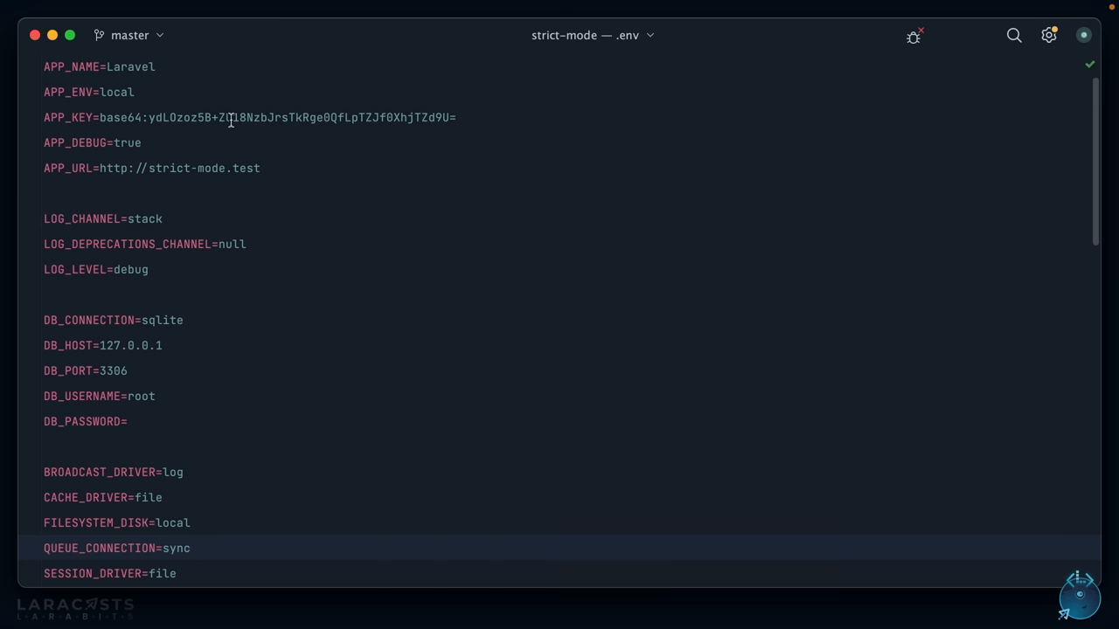
{"action": "type", "text": "production"}
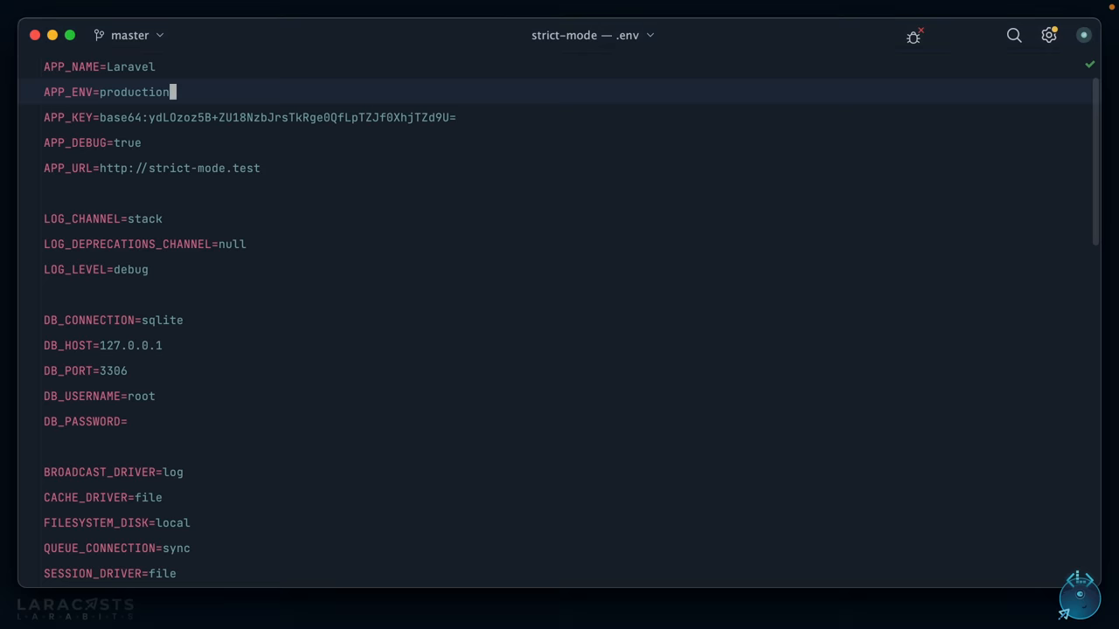
{"action": "type", "text": "local"}
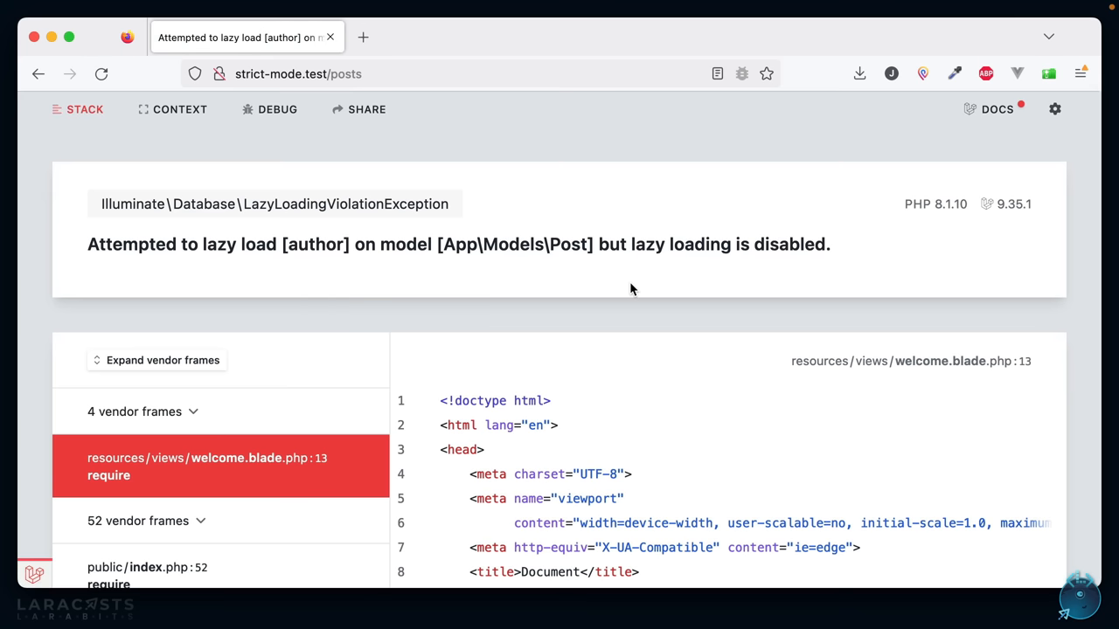
{"action": "mouse_move", "coordinate": [112, 275]}
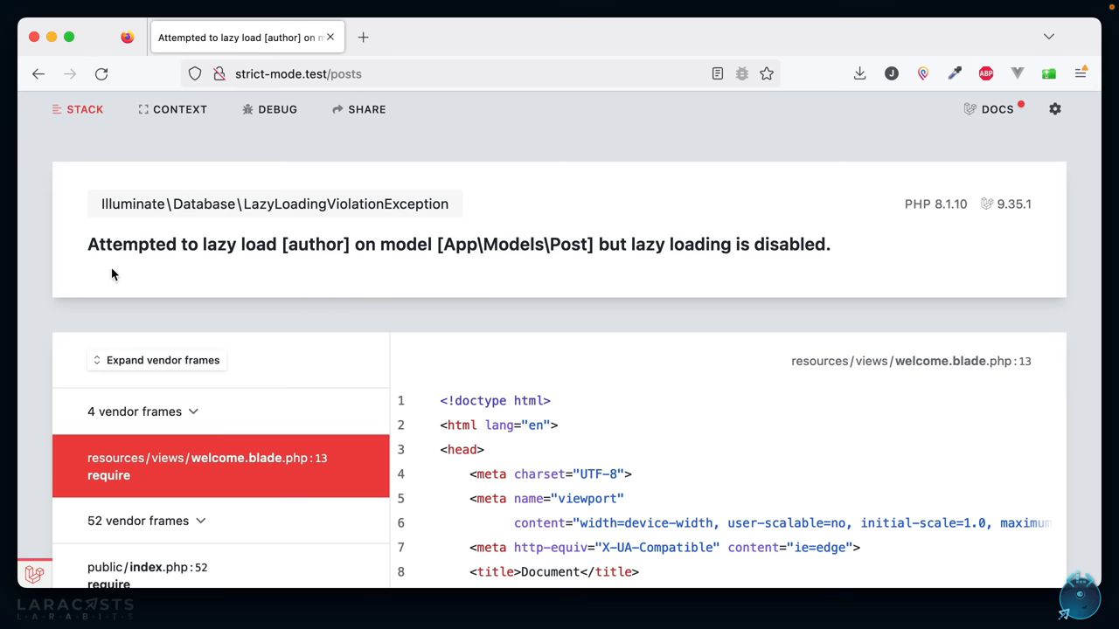
Read the LazyLoadingViolationException, then eager-load authors with with('author')->get() in the route
{"action": "scroll", "scroll_direction": "down", "scroll_amount": 3}
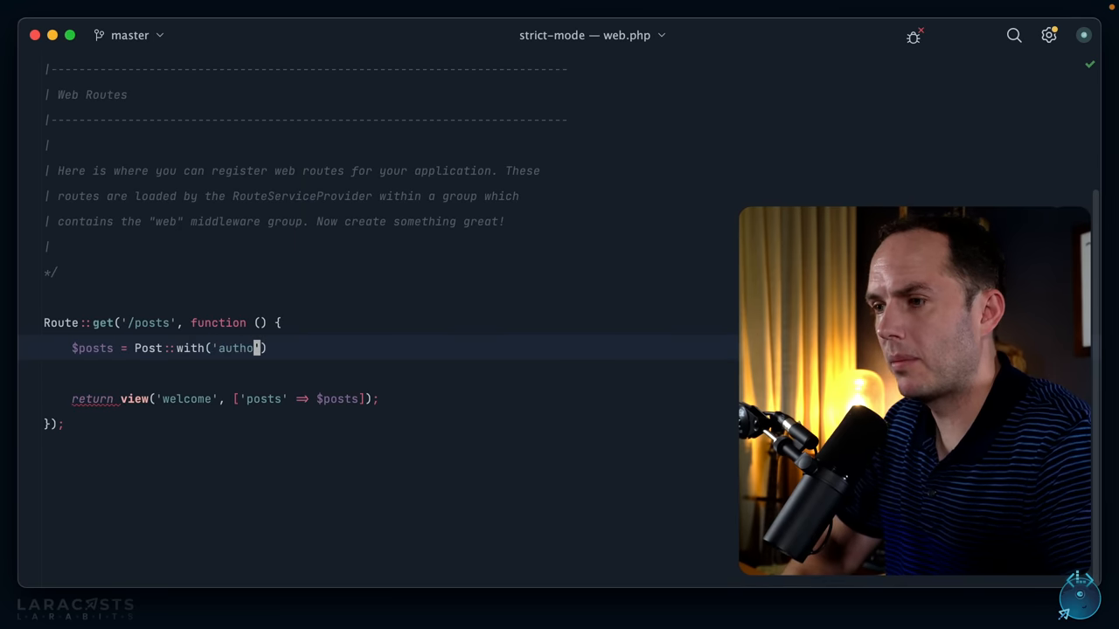
{"action": "type", "text": "r')->get()"}
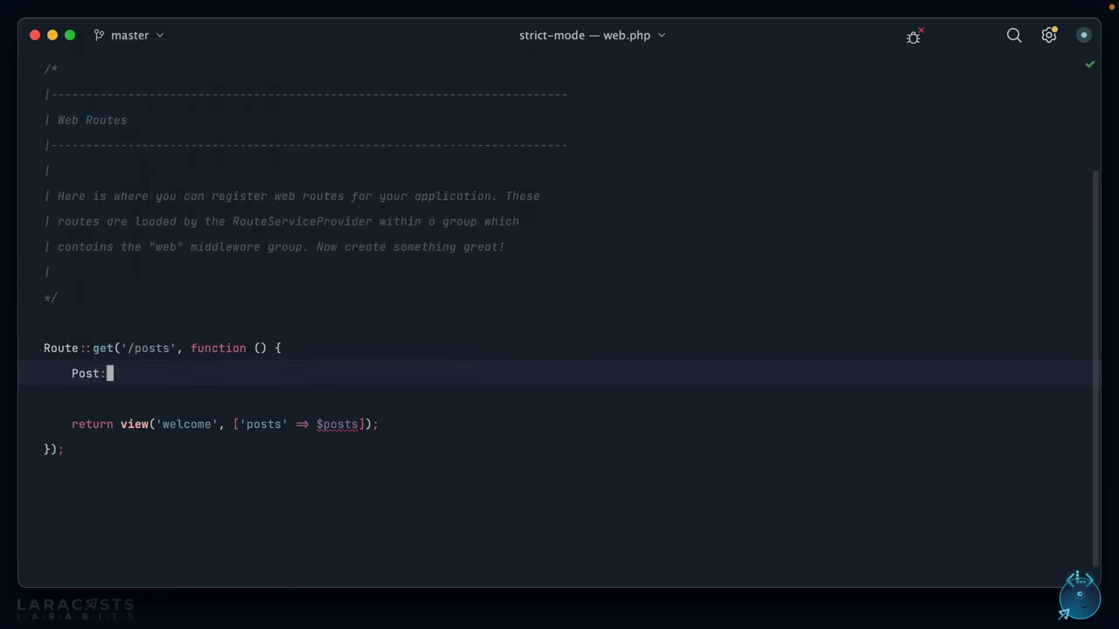
Begin Post::create([...]) in the route with 'user_id' => 1
{"action": "type", "text": "::create(["}
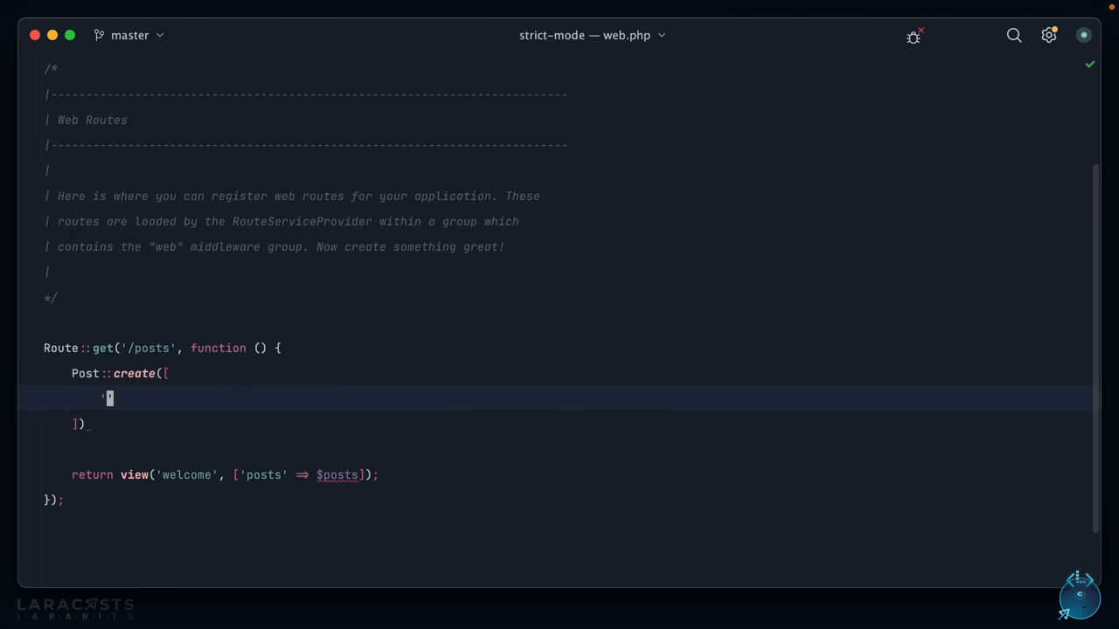
{"action": "type", "text": "'user_id' => 1,"}
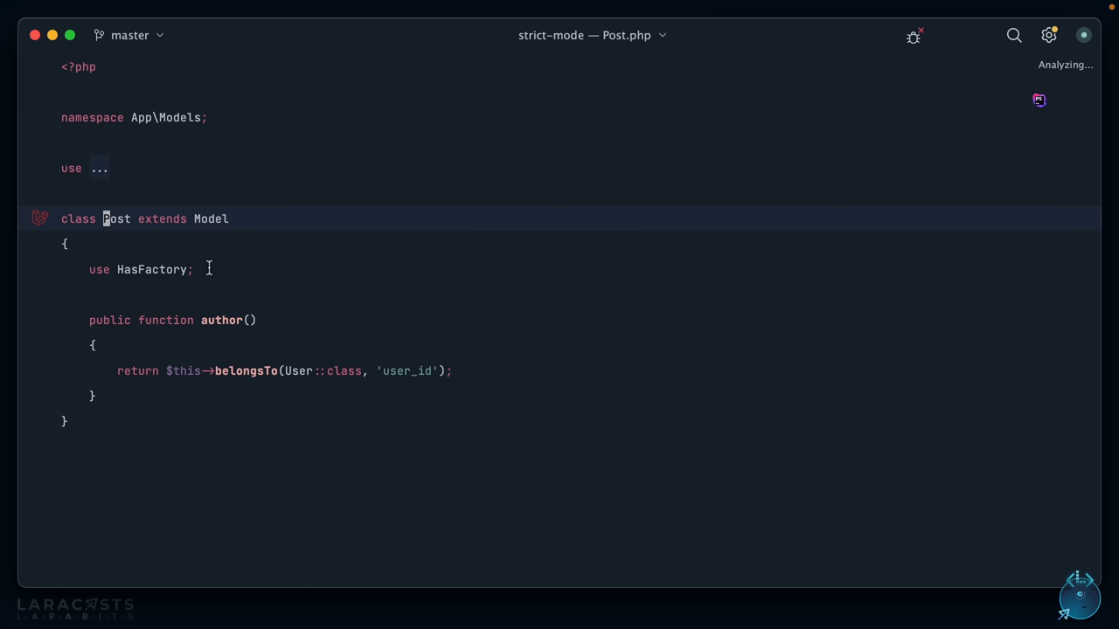
Declare protected $fillable = ['title']; on the Post model
{"action": "type", "text": "protected $fillable ="}
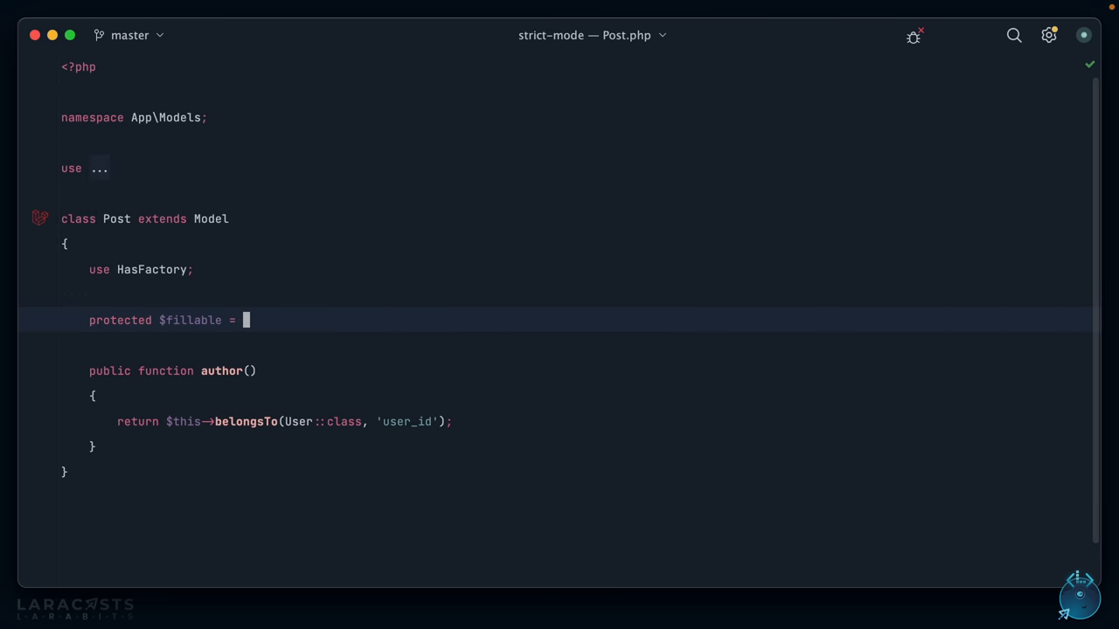
{"action": "type", "text": "['title']"}
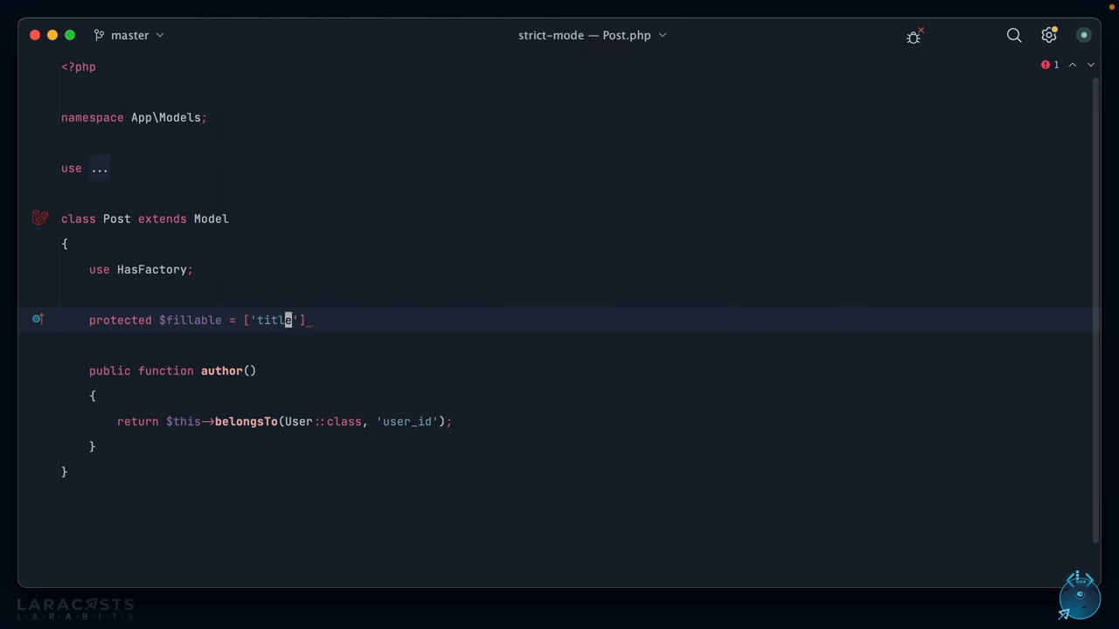
{"action": "type", "text": ";"}
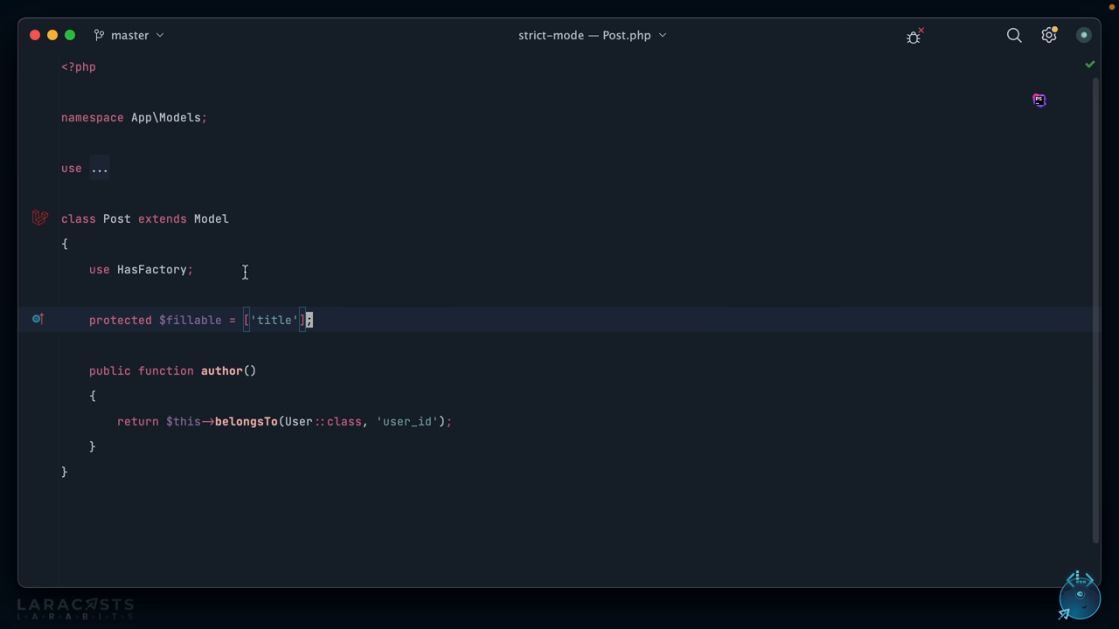
{"action": "mouse_move", "coordinate": [248, 301]}
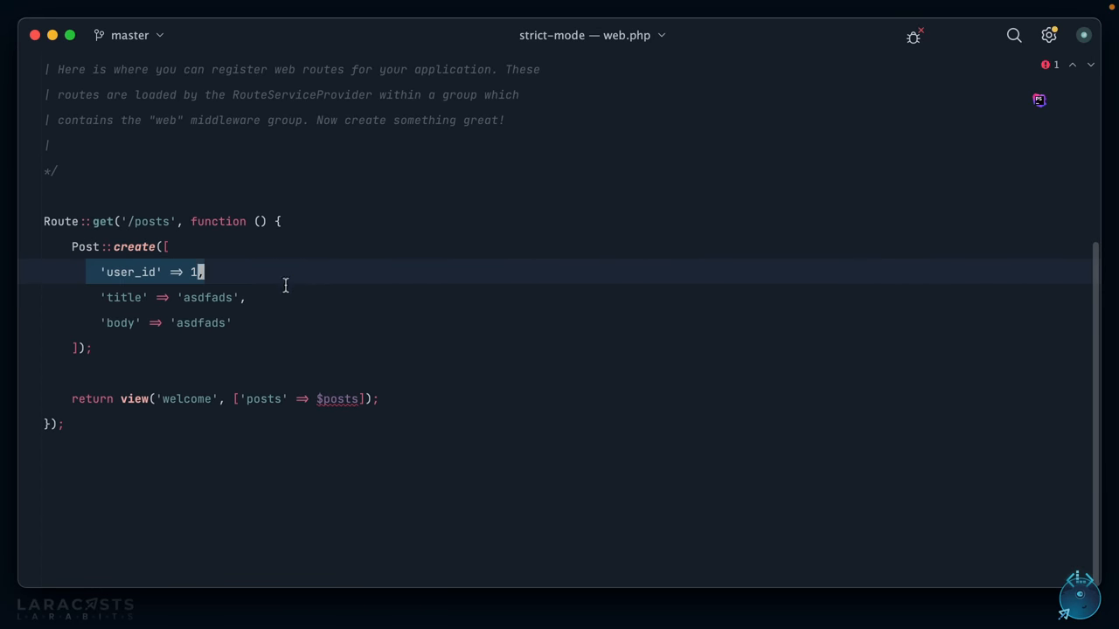
{"action": "mouse_move", "coordinate": [339, 306]}
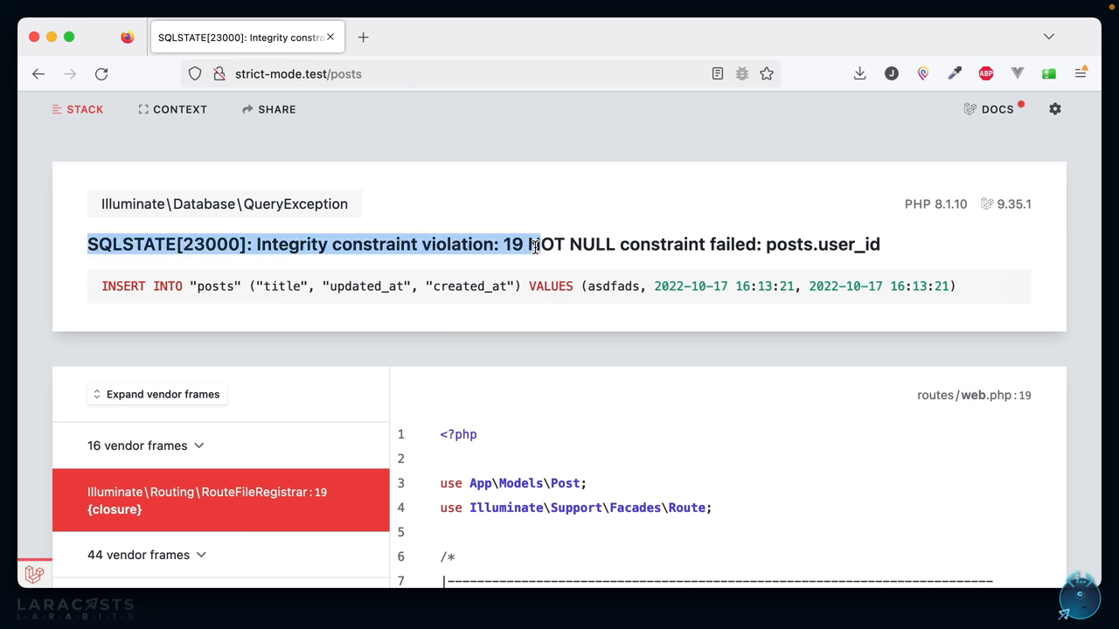
{"action": "mouse_move", "coordinate": [493, 264]}
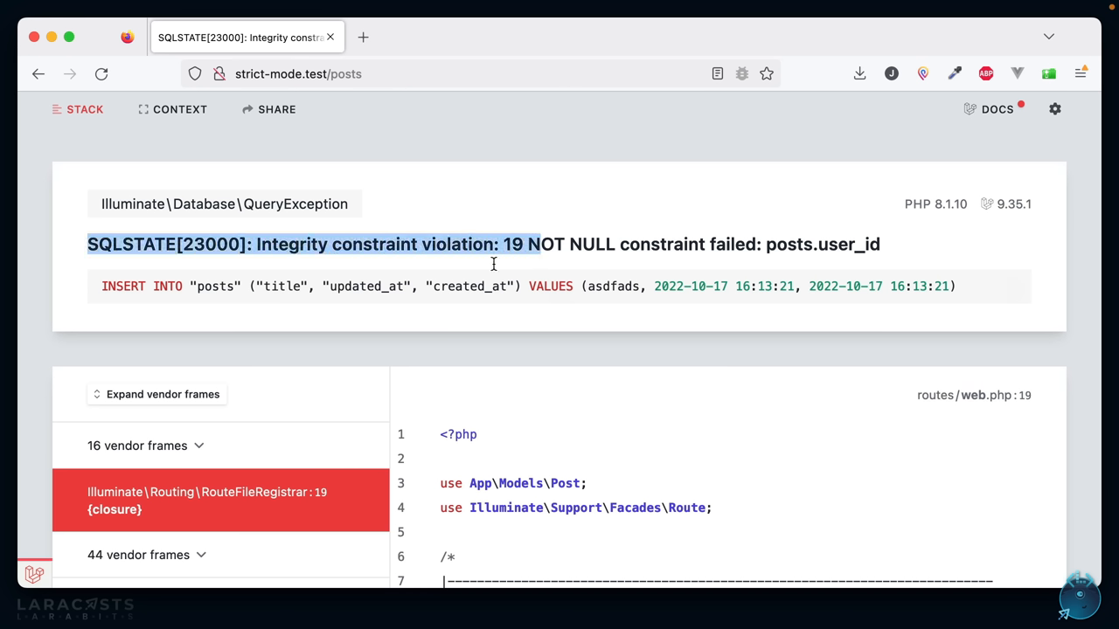
{"action": "mouse_move", "coordinate": [392, 245]}
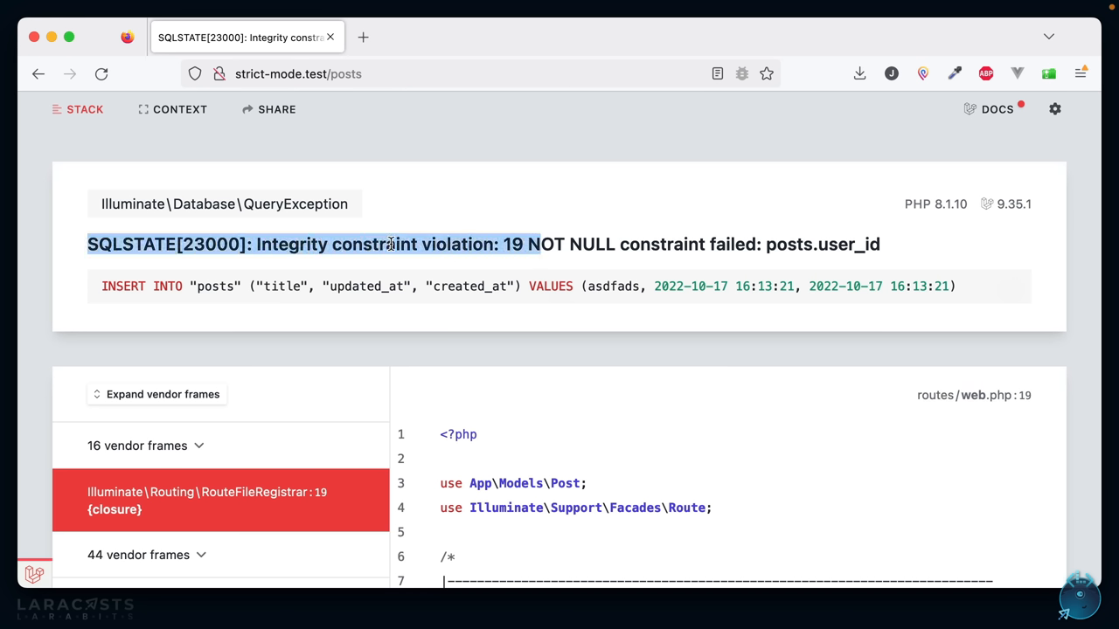
{"action": "mouse_move", "coordinate": [181, 289]}
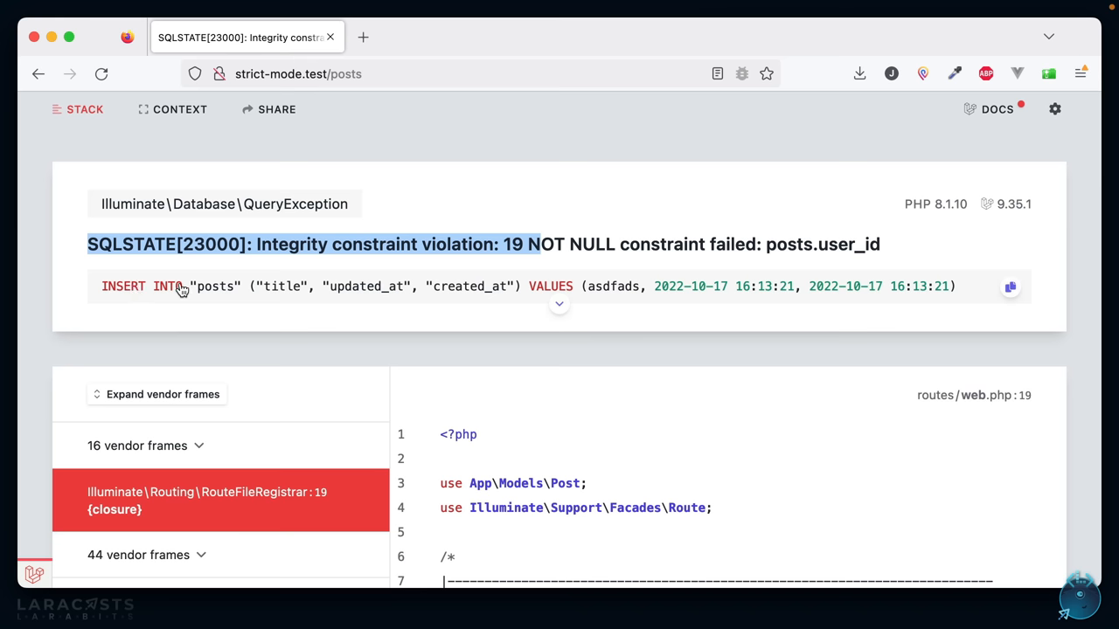
Return from the NOT NULL violation page to the posts route code
{"action": "left_click", "coordinate": [560, 304]}
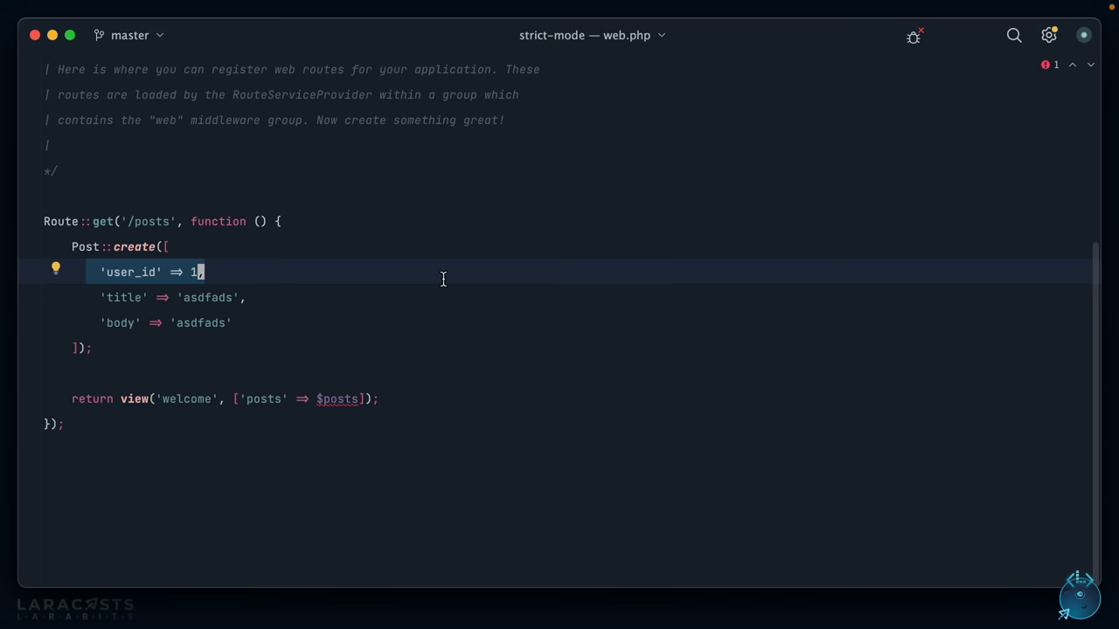
Add Model::preventSilentlyDiscardingAttributes() to AppServiceProvider's boot method
{"action": "left_click", "coordinate": [230, 321]}
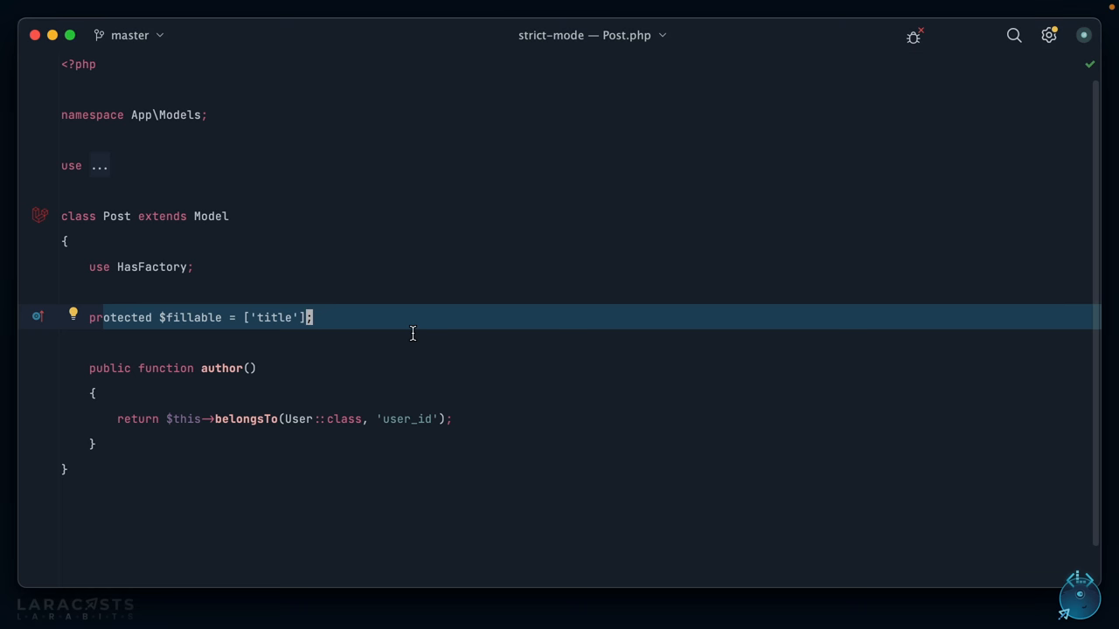
{"action": "type", "text": "AppS"}
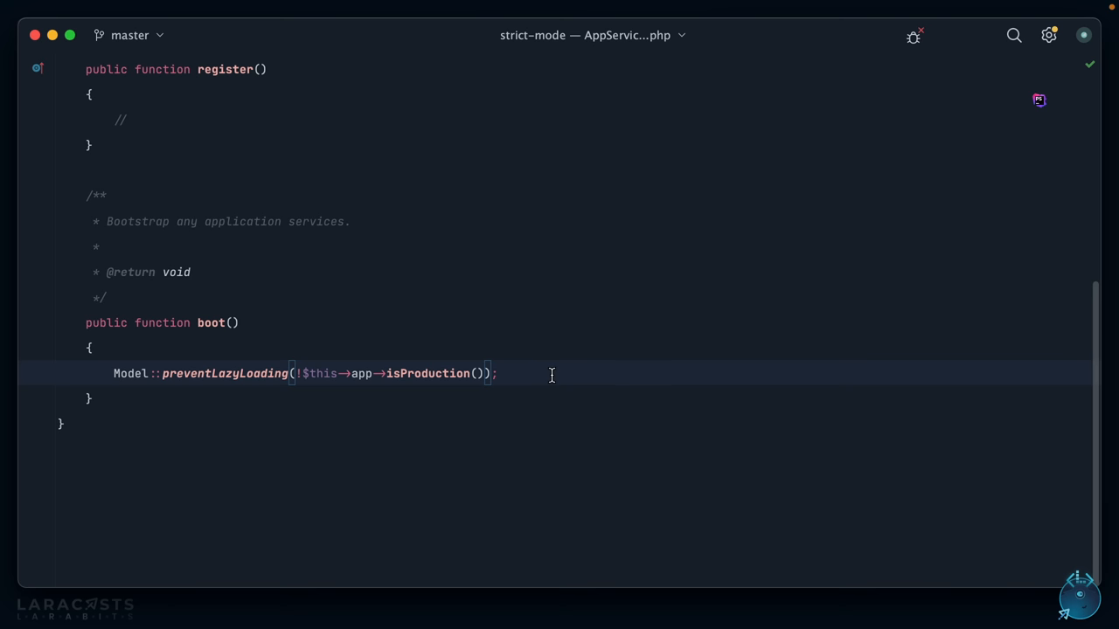
{"action": "type", "text": "M"}
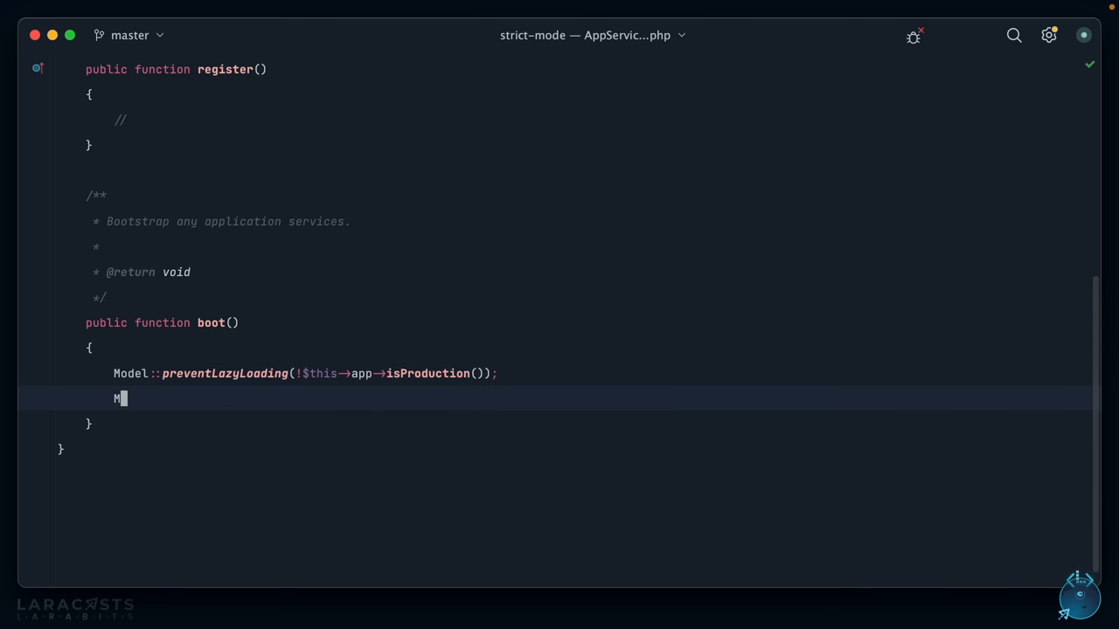
{"action": "type", "text": "odel::prevent"}
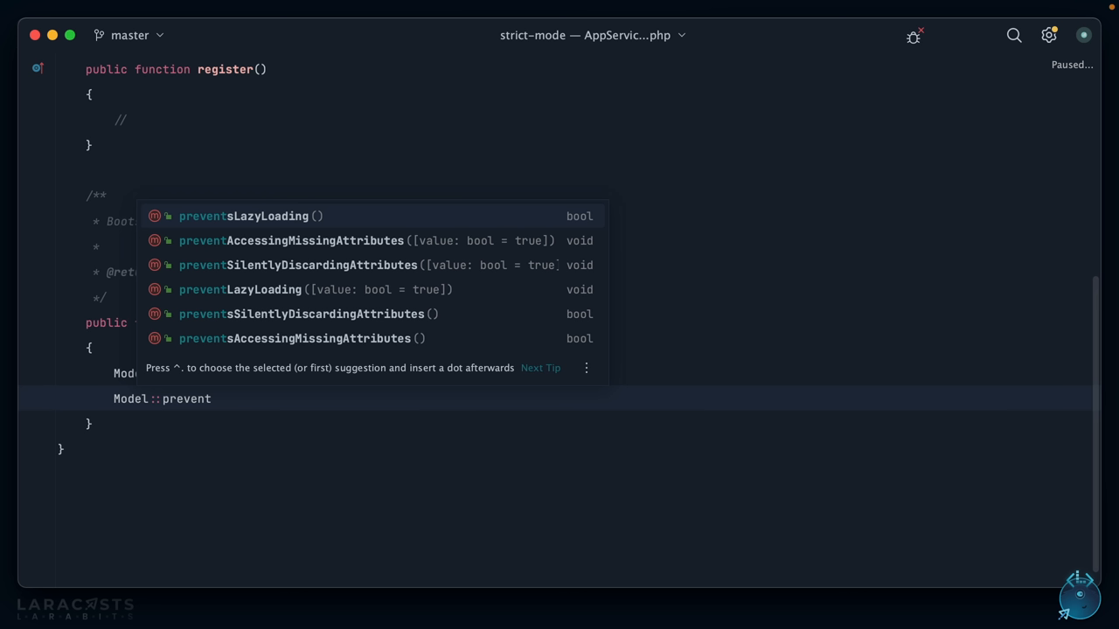
{"action": "mouse_move", "coordinate": [444, 367]}
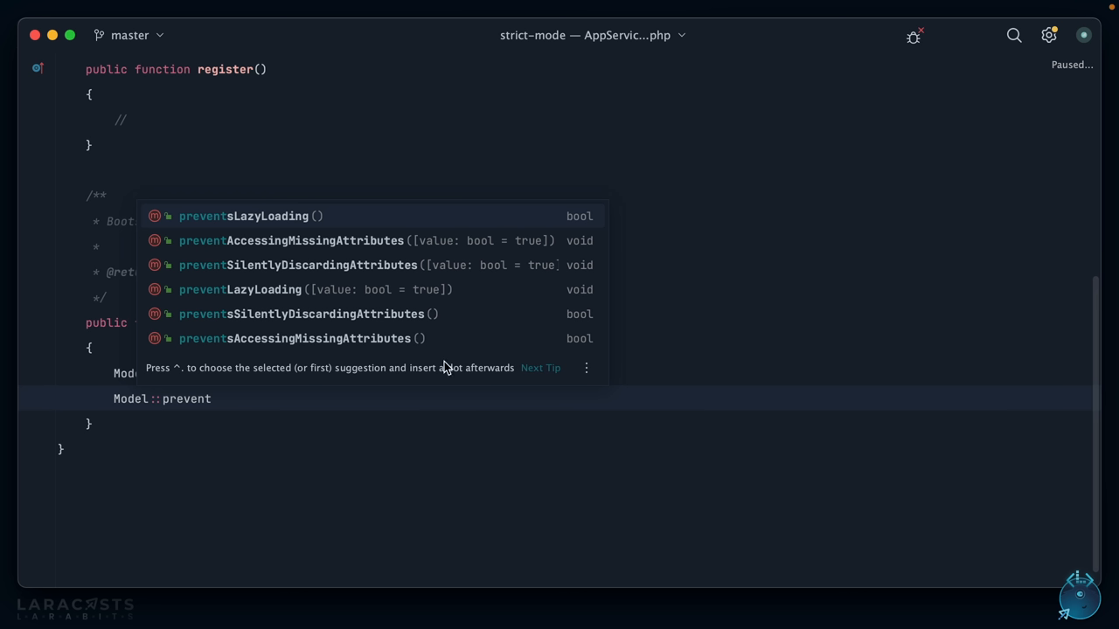
{"action": "mouse_move", "coordinate": [343, 266]}
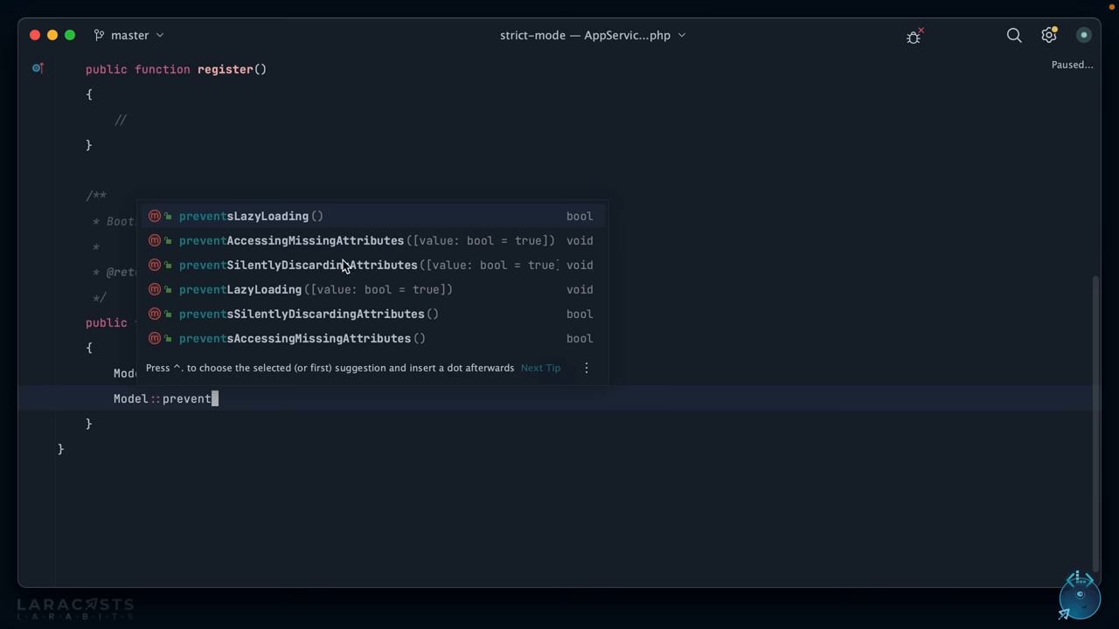
{"action": "left_click", "coordinate": [322, 314]}
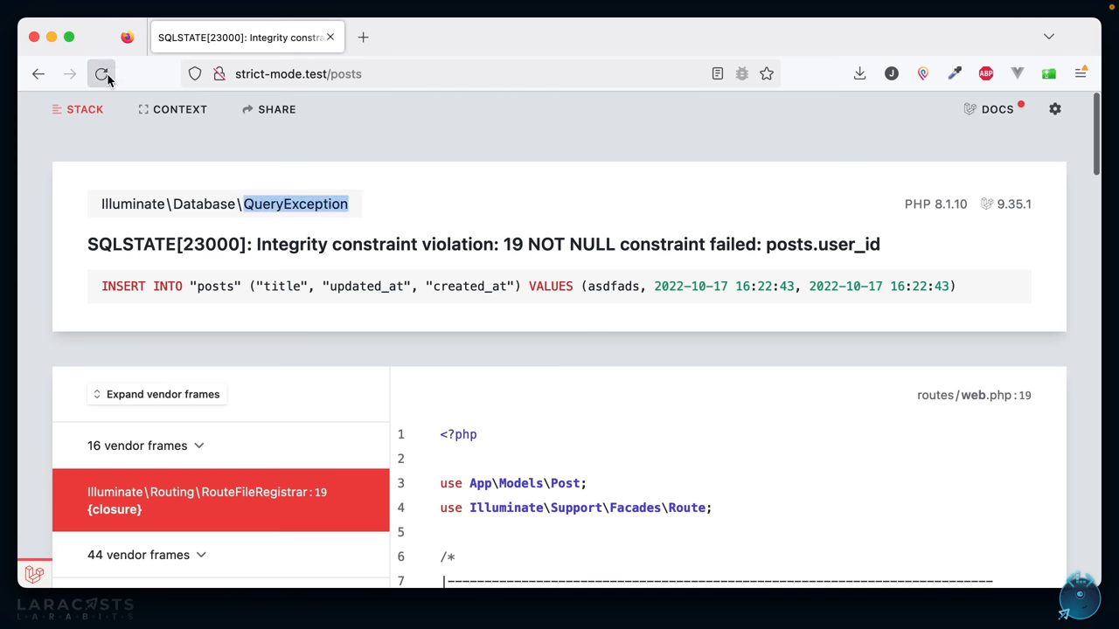
Reload strict-mode.test/posts to surface the MassAssignmentException for user_id and body
{"action": "left_click", "coordinate": [102, 74]}
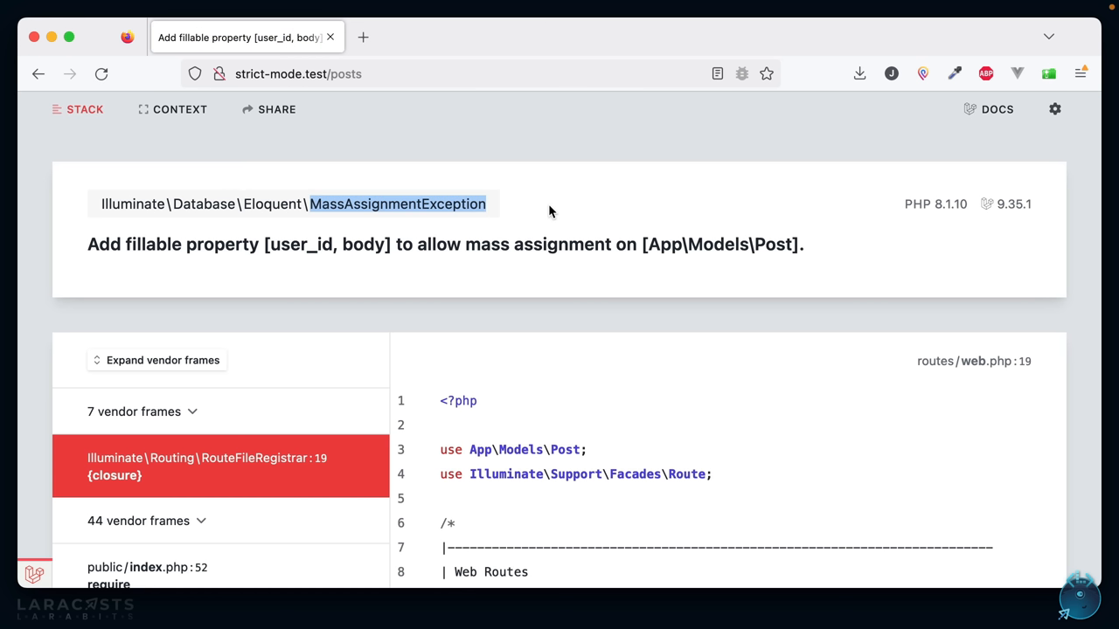
{"action": "mouse_move", "coordinate": [105, 244]}
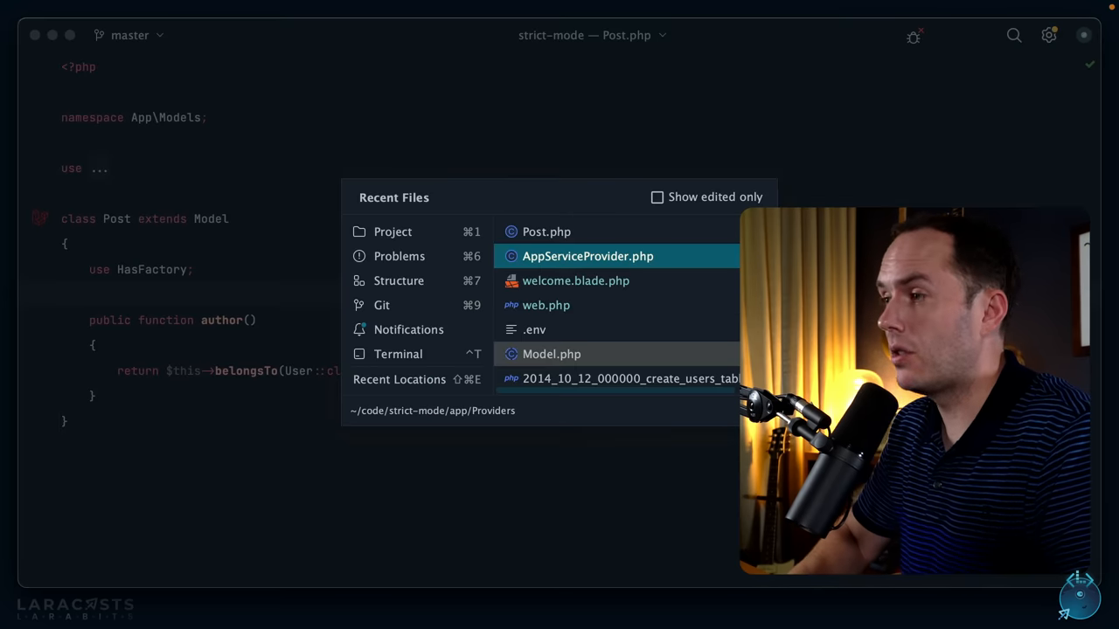
In AppServiceProvider, comment out the discarding-attributes rule and add Model::unguard()
{"action": "left_click", "coordinate": [587, 255]}
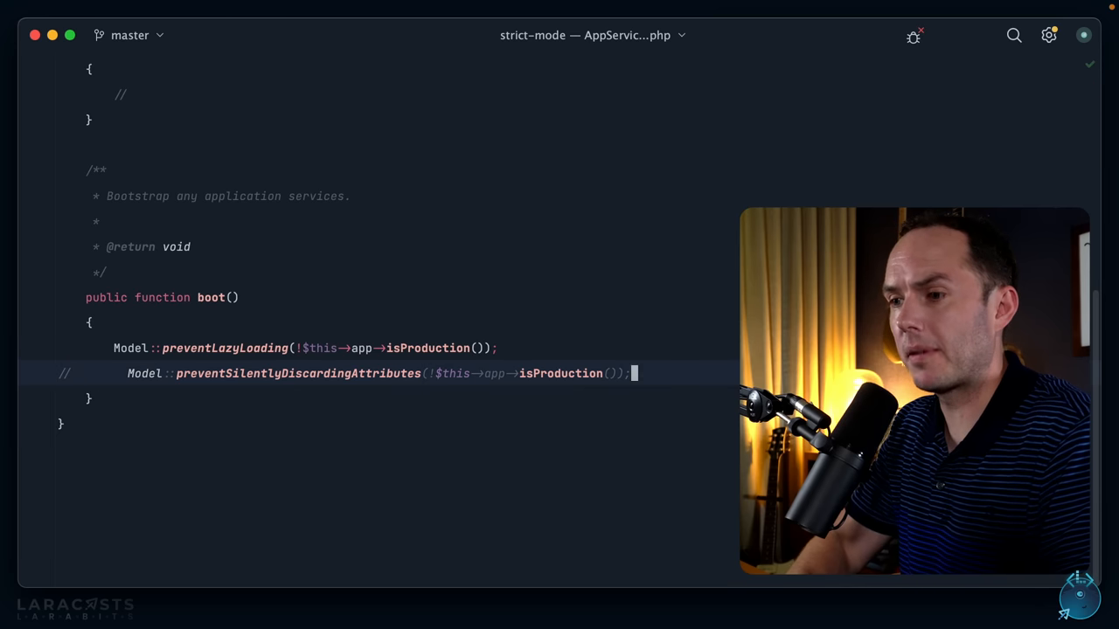
{"action": "type", "text": "Model::unguard()"}
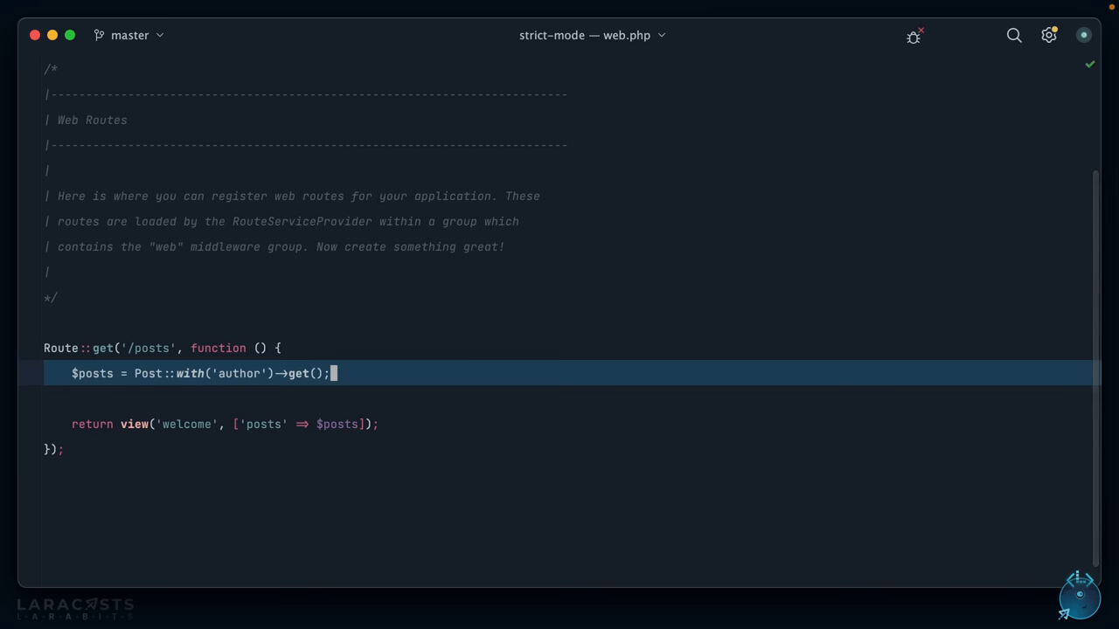
In welcome.blade.php, print the nonexistent $post->sadfsadfsda attribute instead of title
{"action": "type", "text": "wel"}
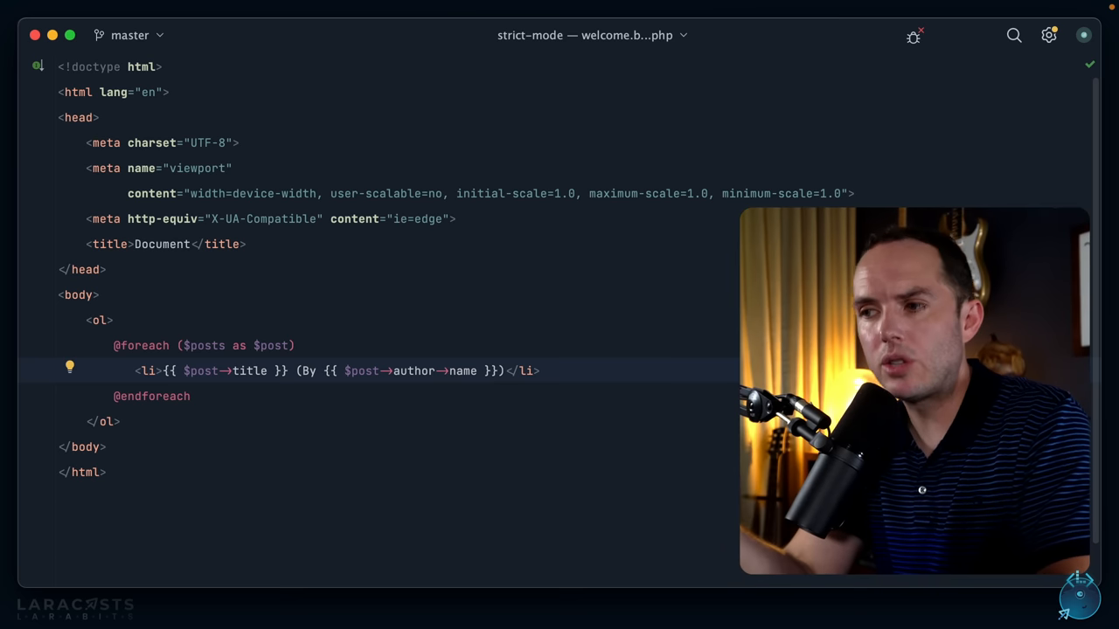
{"action": "type", "text": "sadfsadfsda"}
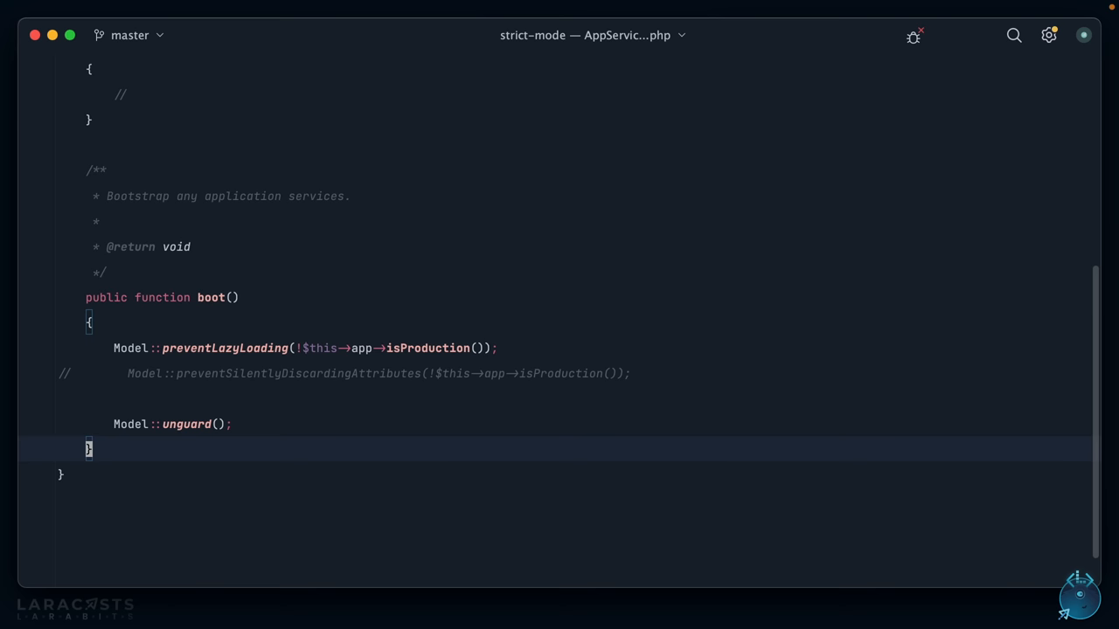
Add Model::preventAccessingMissingAttributes() to AppServiceProvider's boot method
{"action": "type", "text": "Mode"}
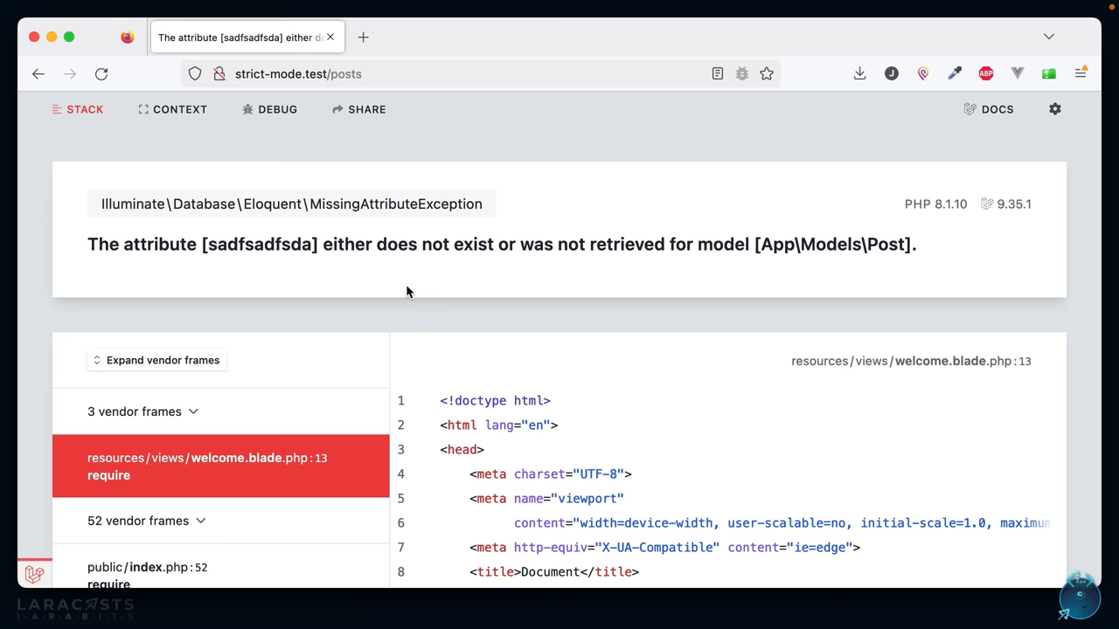
Reload /posts and read the MissingAttributeException for the sadfsadfsda attribute
{"action": "scroll", "scroll_direction": "down", "scroll_amount": 3}
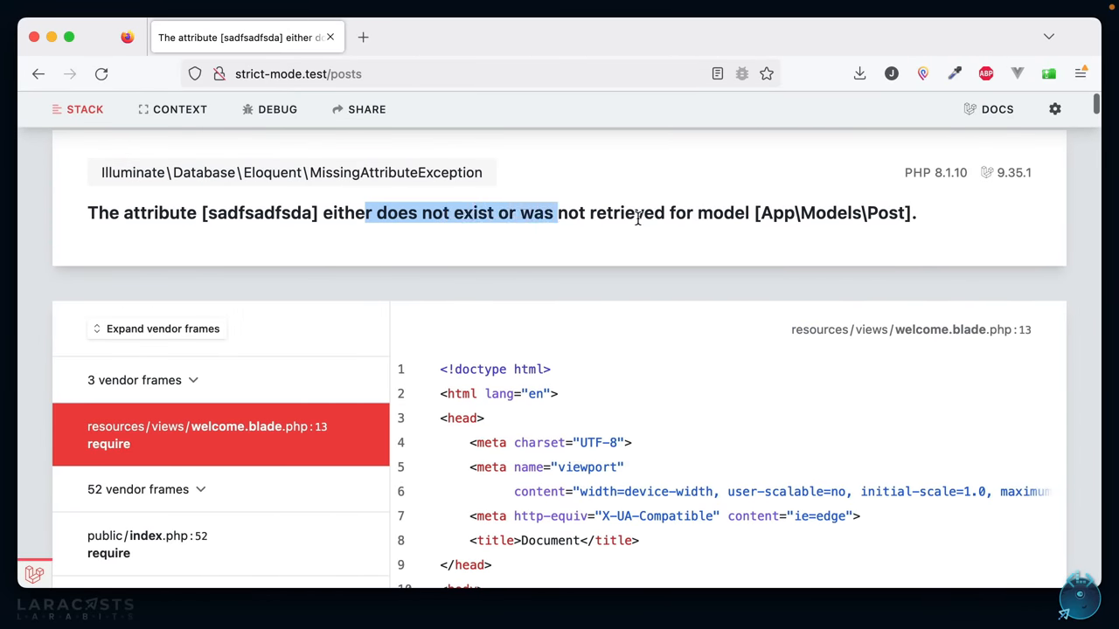
{"action": "mouse_move", "coordinate": [790, 241]}
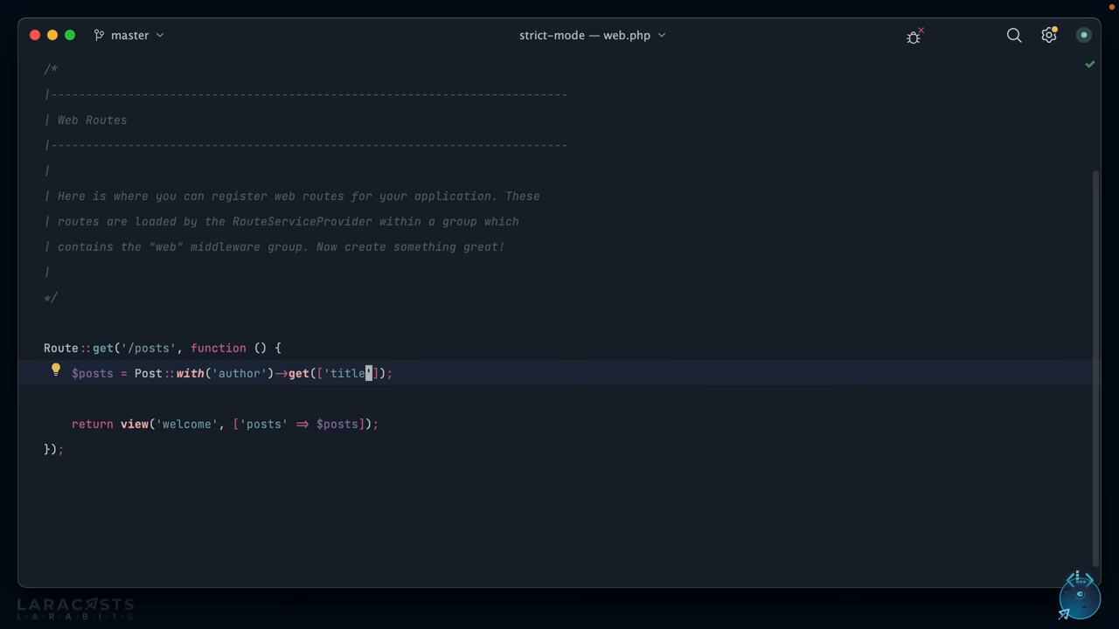
Change the posts query to get(['title']) and restore $post->title in the welcome view
{"action": "type", "text": "b"}
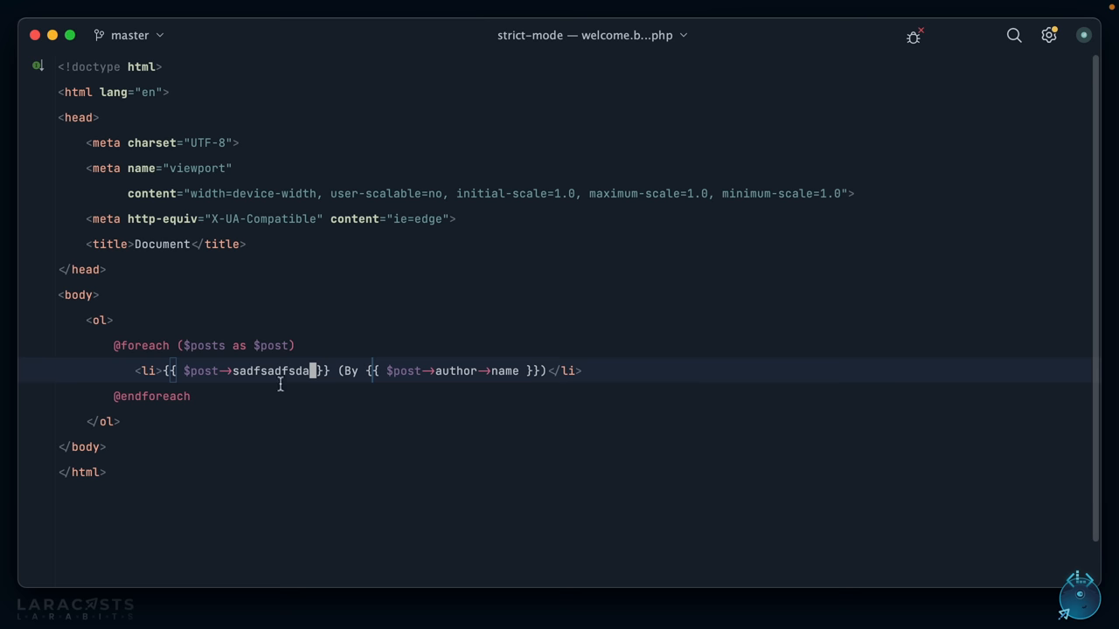
{"action": "type", "text": "title"}
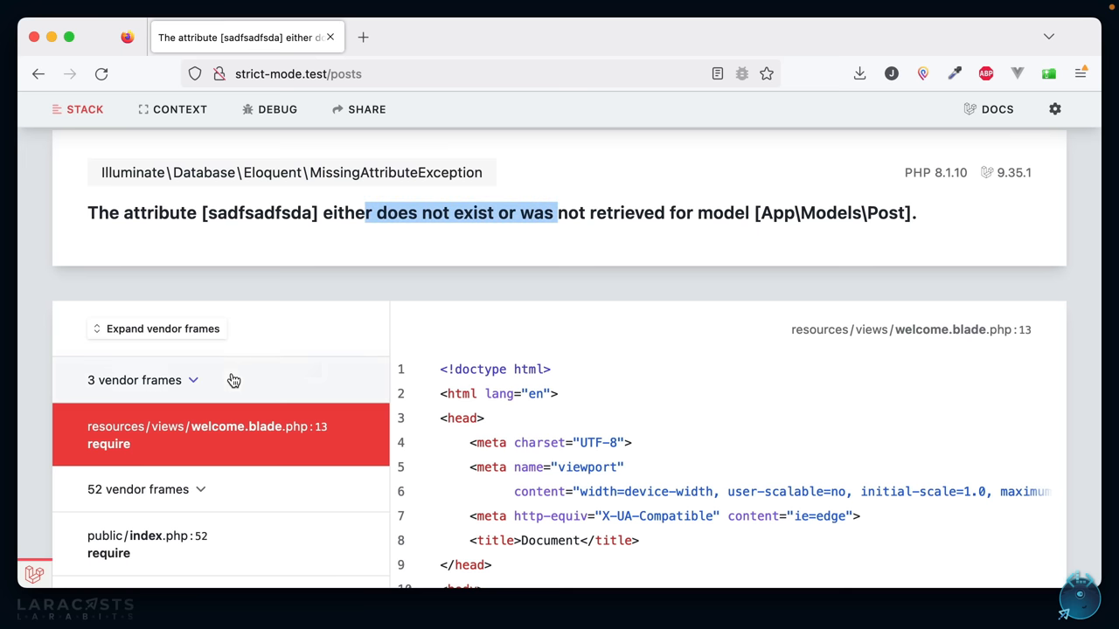
Reload /posts and trace the MissingAttributeException for title to line 13 of welcome.blade.php
{"action": "left_click", "coordinate": [101, 73]}
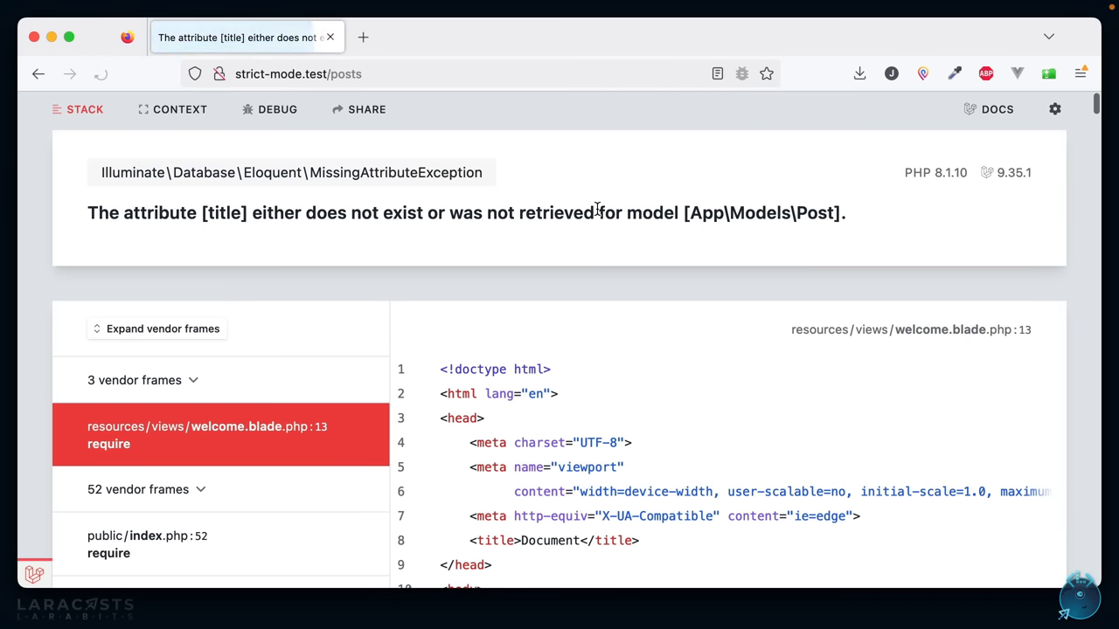
{"action": "scroll", "scroll_direction": "down", "scroll_amount": 3}
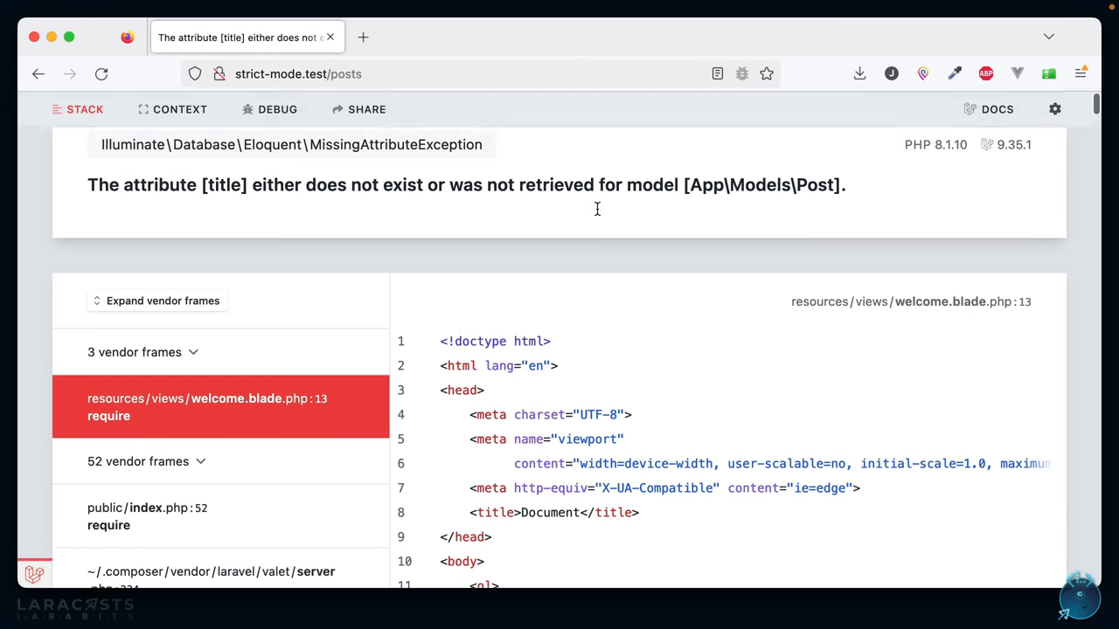
{"action": "scroll", "scroll_direction": "down", "scroll_amount": 3}
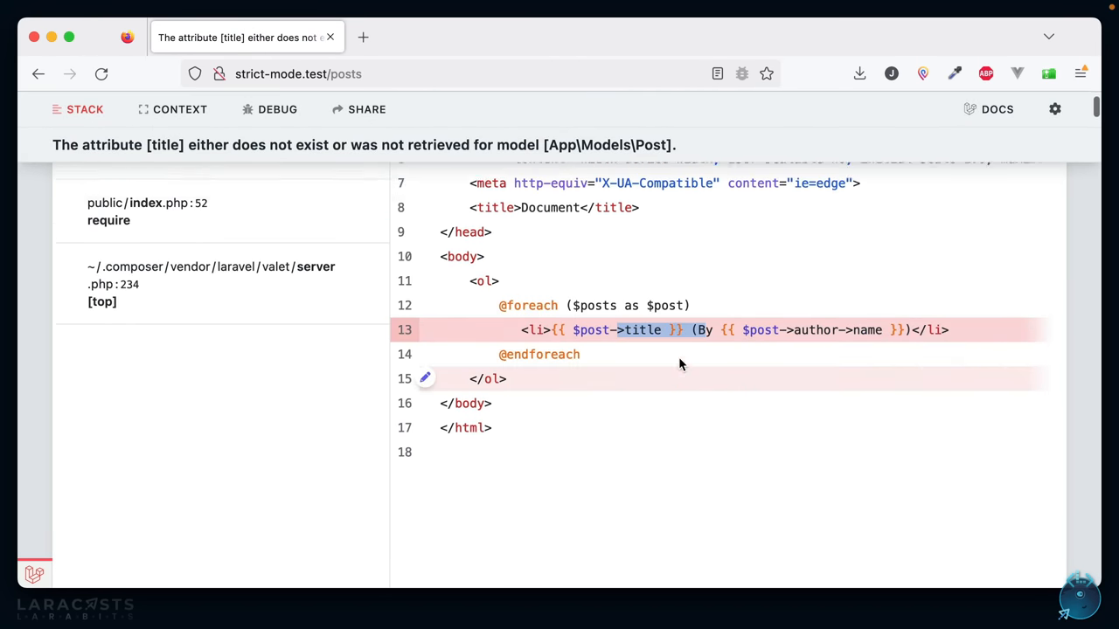
{"action": "scroll", "scroll_direction": "up", "scroll_amount": 3}
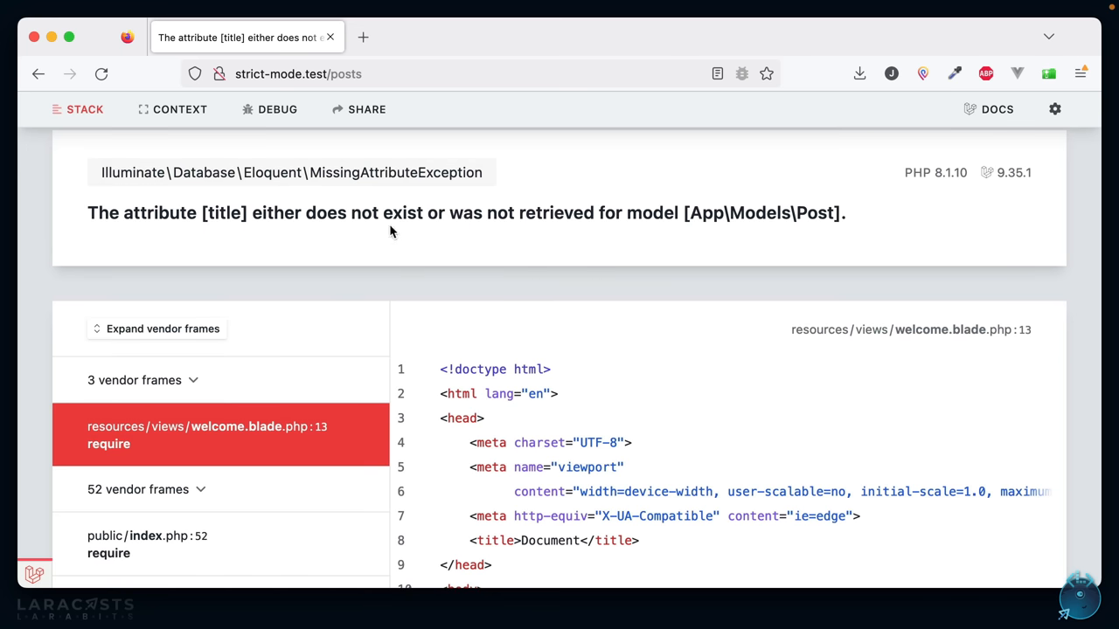
{"action": "mouse_move", "coordinate": [566, 236]}
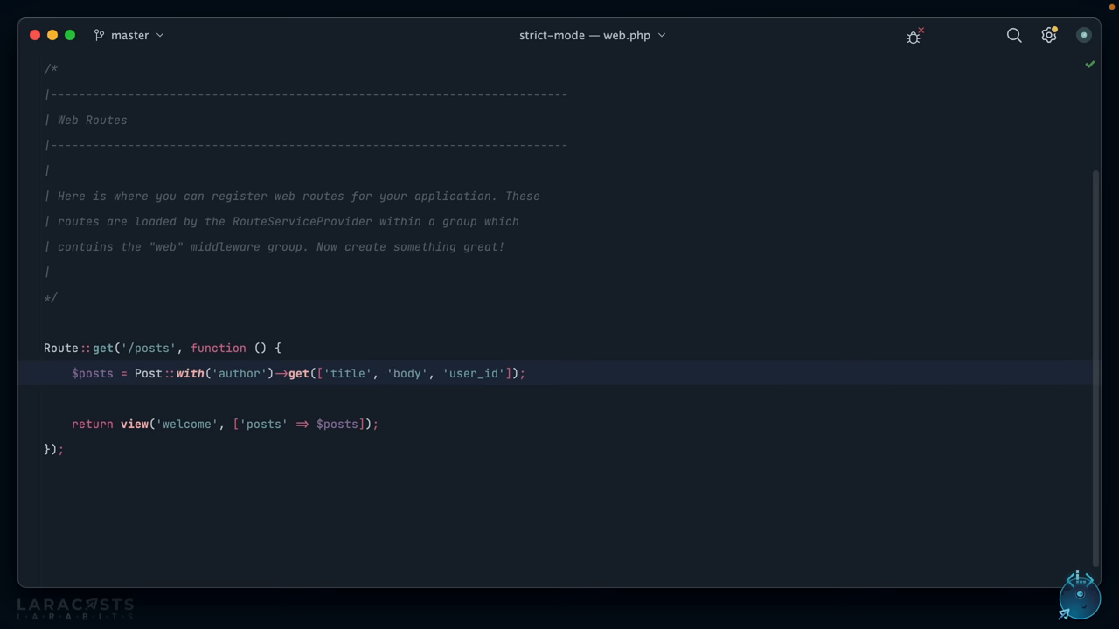
Fetch title, body and user_id in web.php and replace the rules with Model::shouldBeStrict(!$this->app->isProduction())
{"action": "key", "text": "Backspace"}
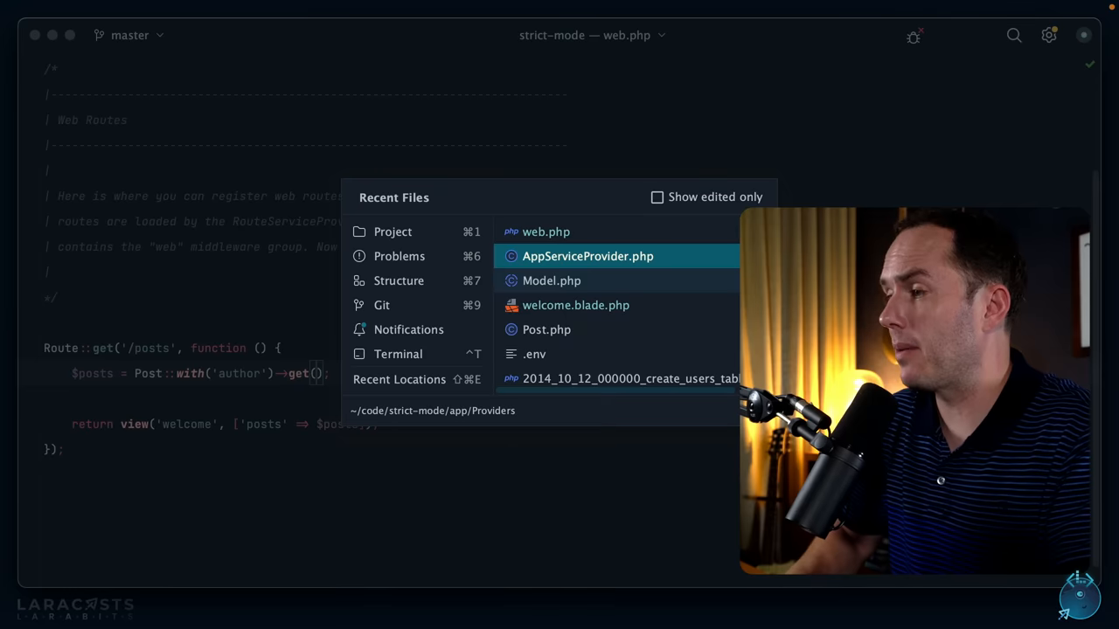
{"action": "left_click", "coordinate": [588, 255]}
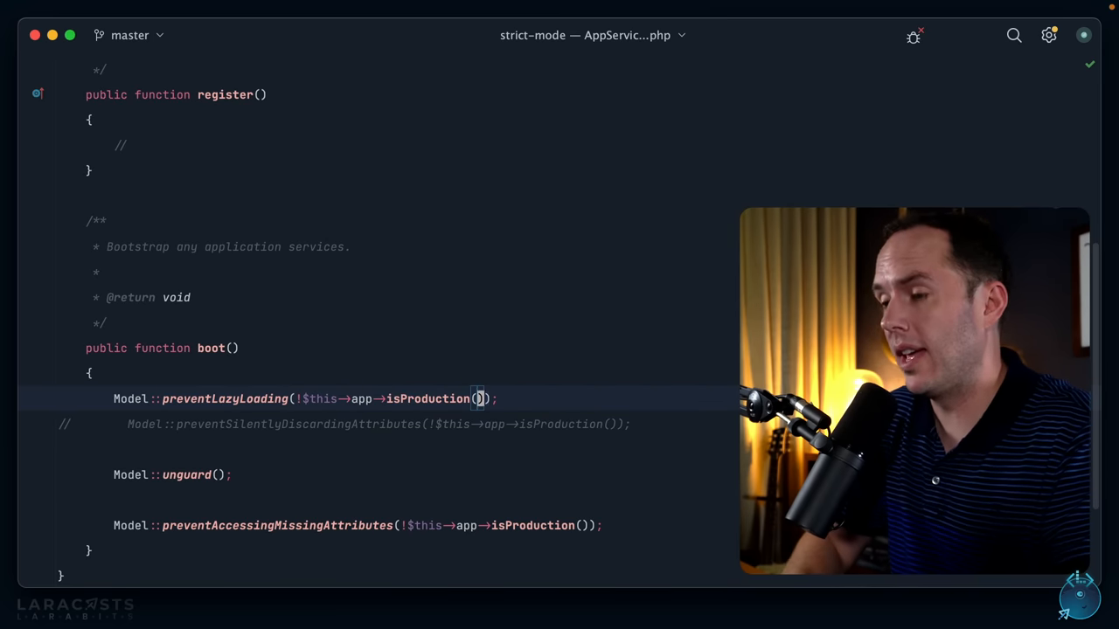
{"action": "type", "text": "shouldBeStric"}
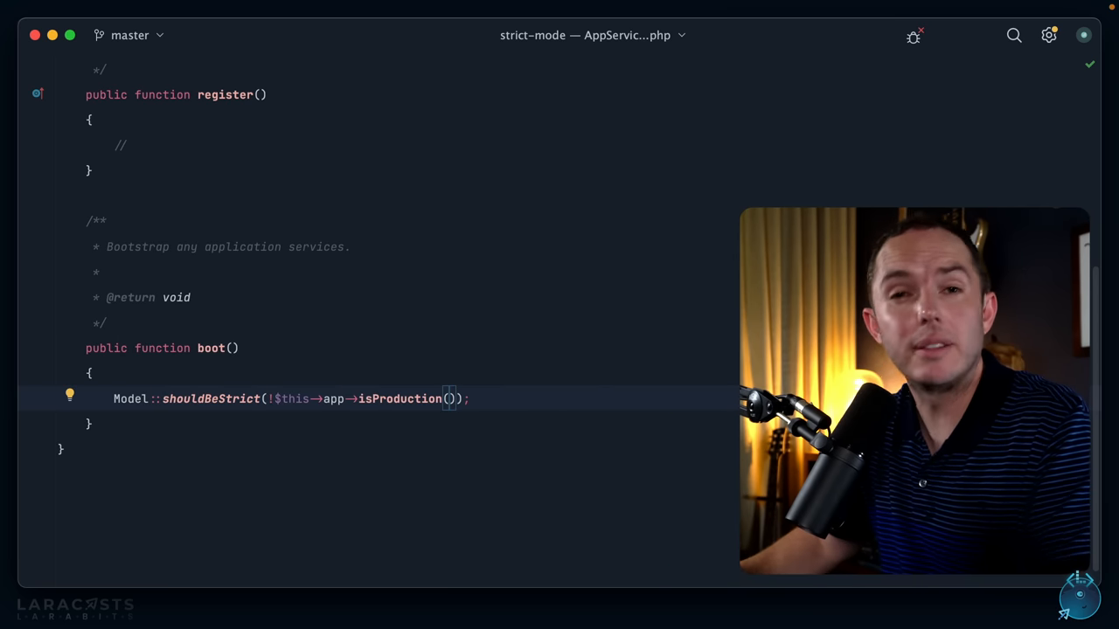
{"action": "mouse_move", "coordinate": [210, 398]}
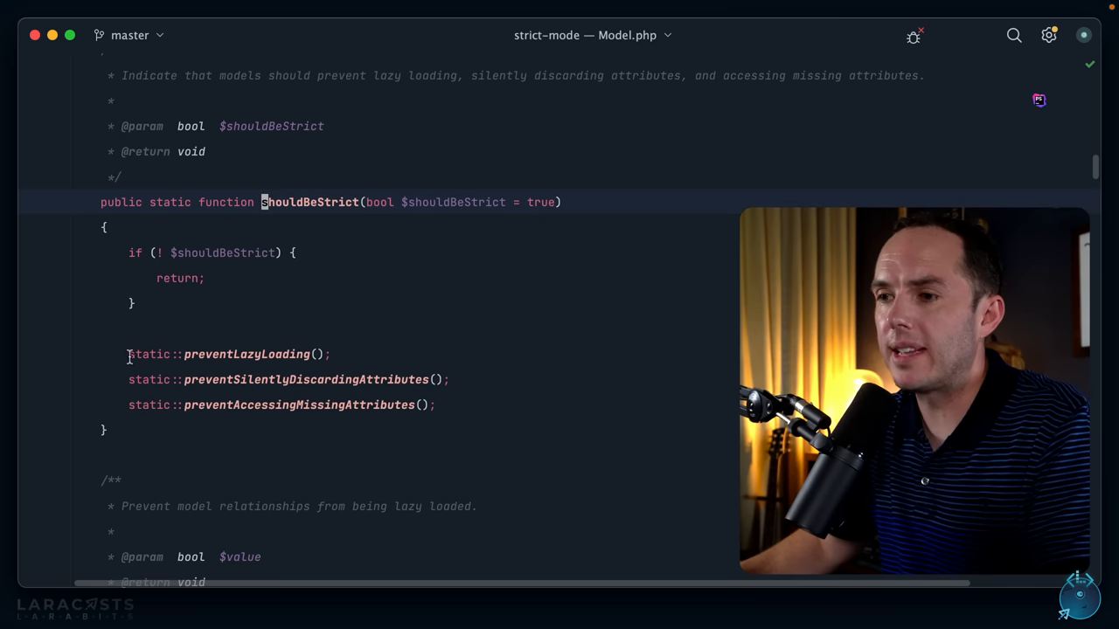
View Model.php source showing shouldBeStrict wraps the three prevention rules
{"action": "left_click_drag", "start_coordinate": [129, 353], "coordinate": [436, 405]}
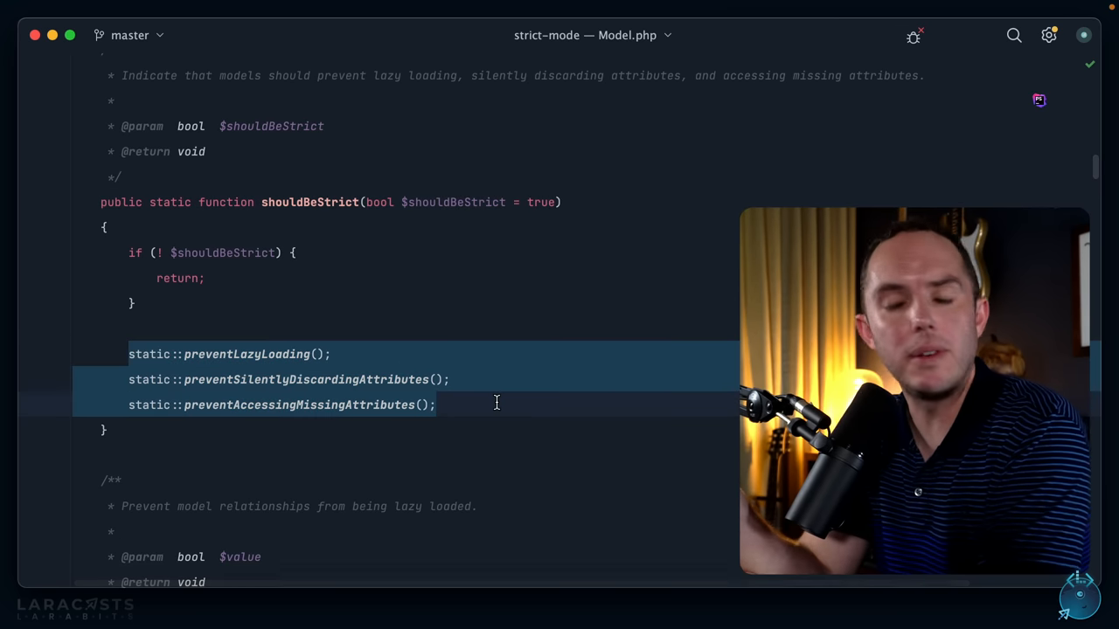